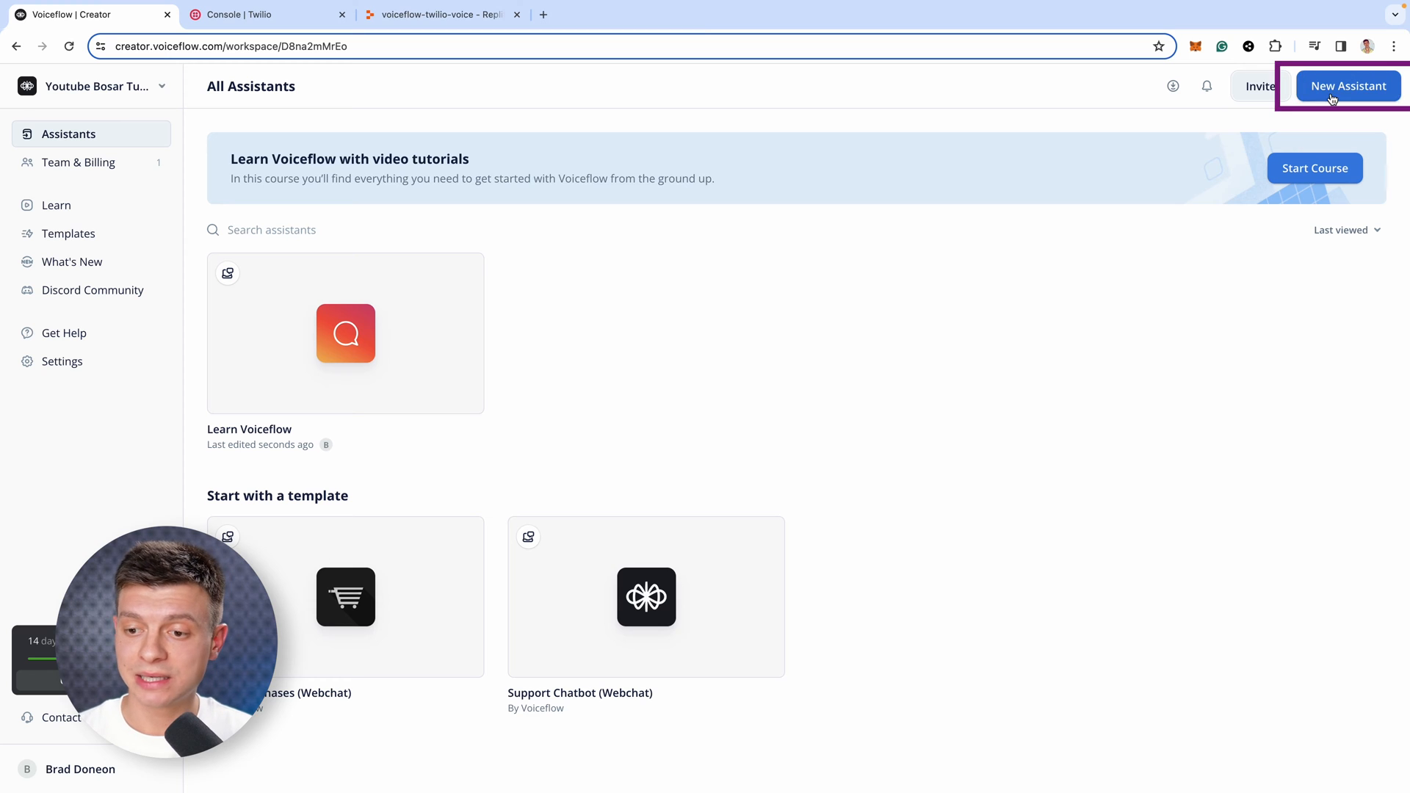
- Create the 'Voice Assistant' chat assistant with English (en-US) as its language
{"action": "left_click", "coordinate": [1348, 86]}
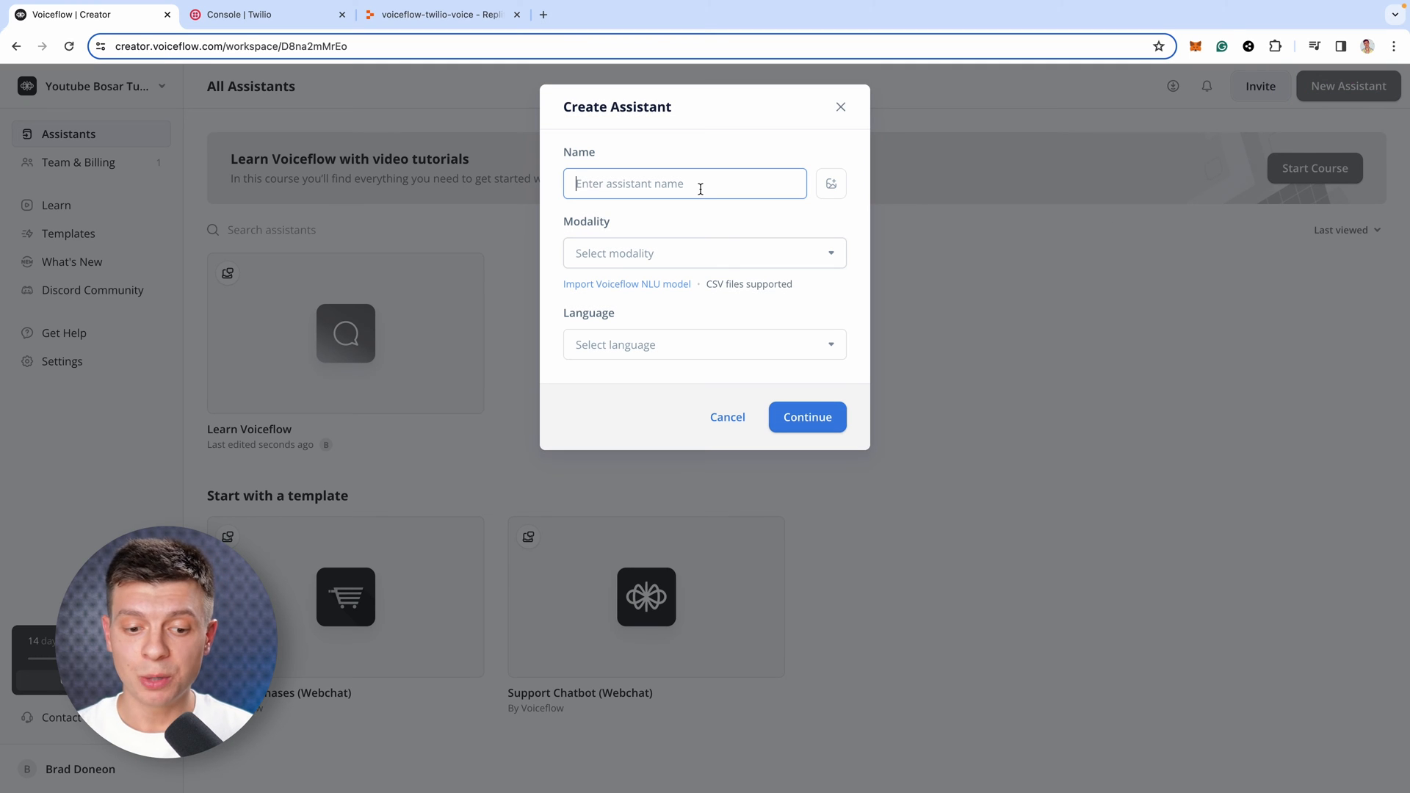
{"action": "type", "text": "Voice Assistant"}
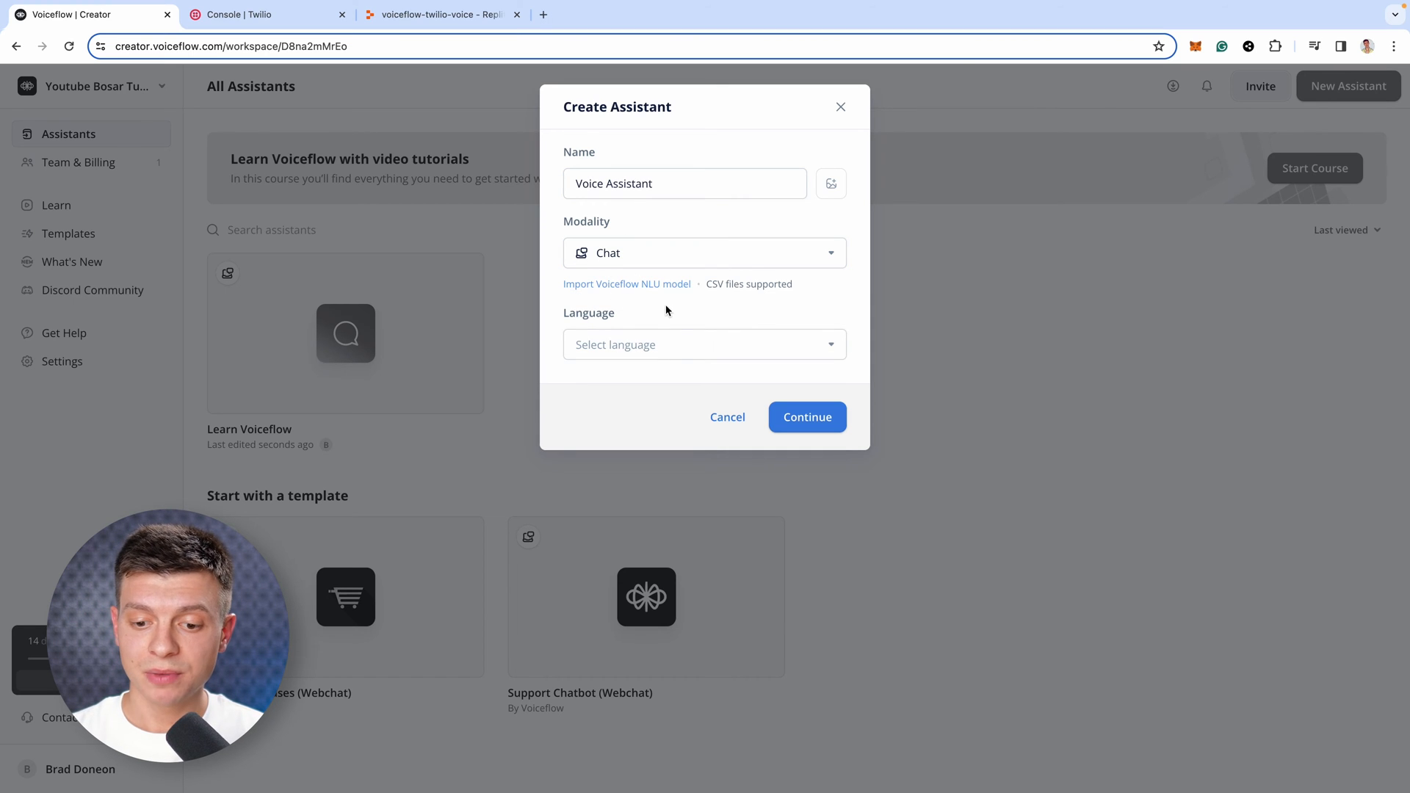
{"action": "left_click", "coordinate": [705, 344]}
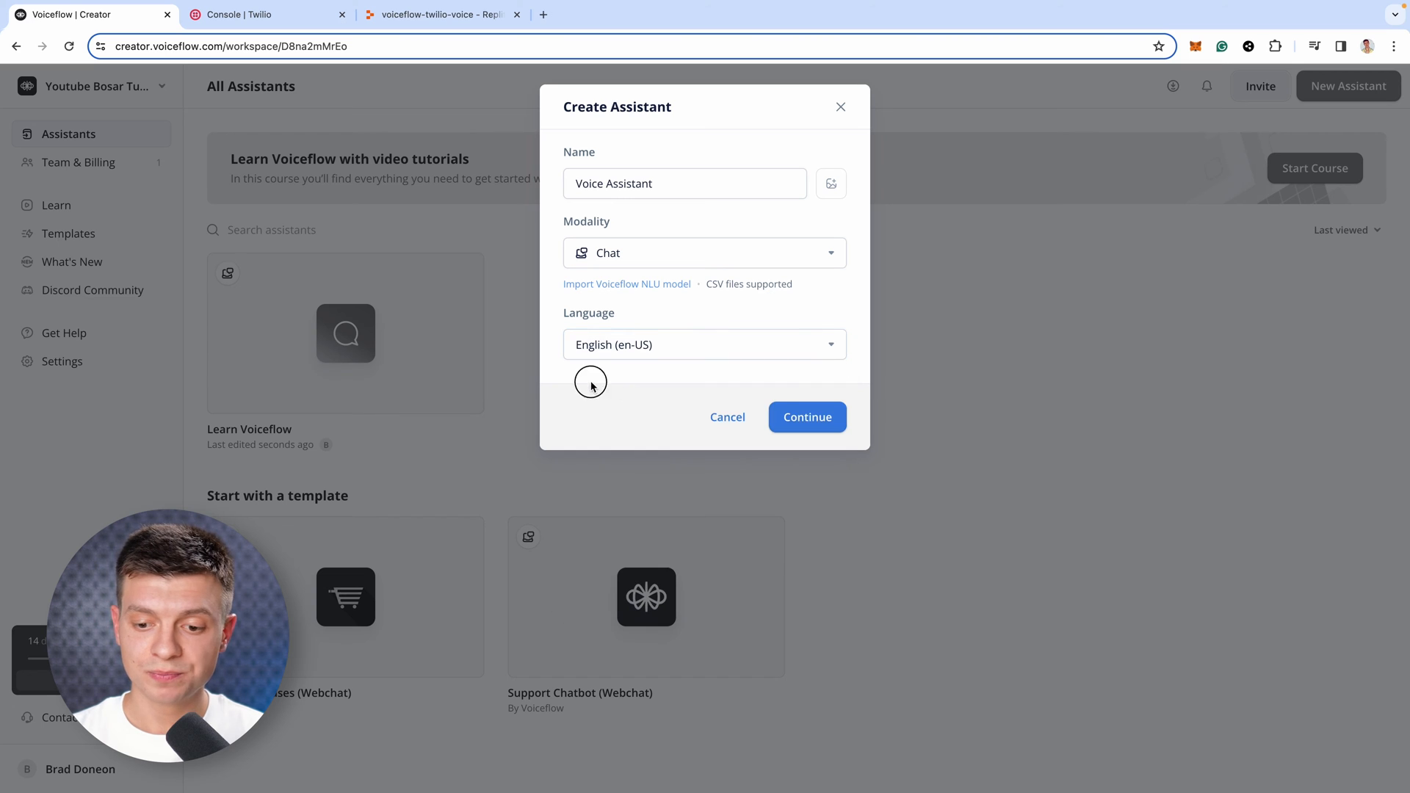
{"action": "left_click", "coordinate": [807, 417]}
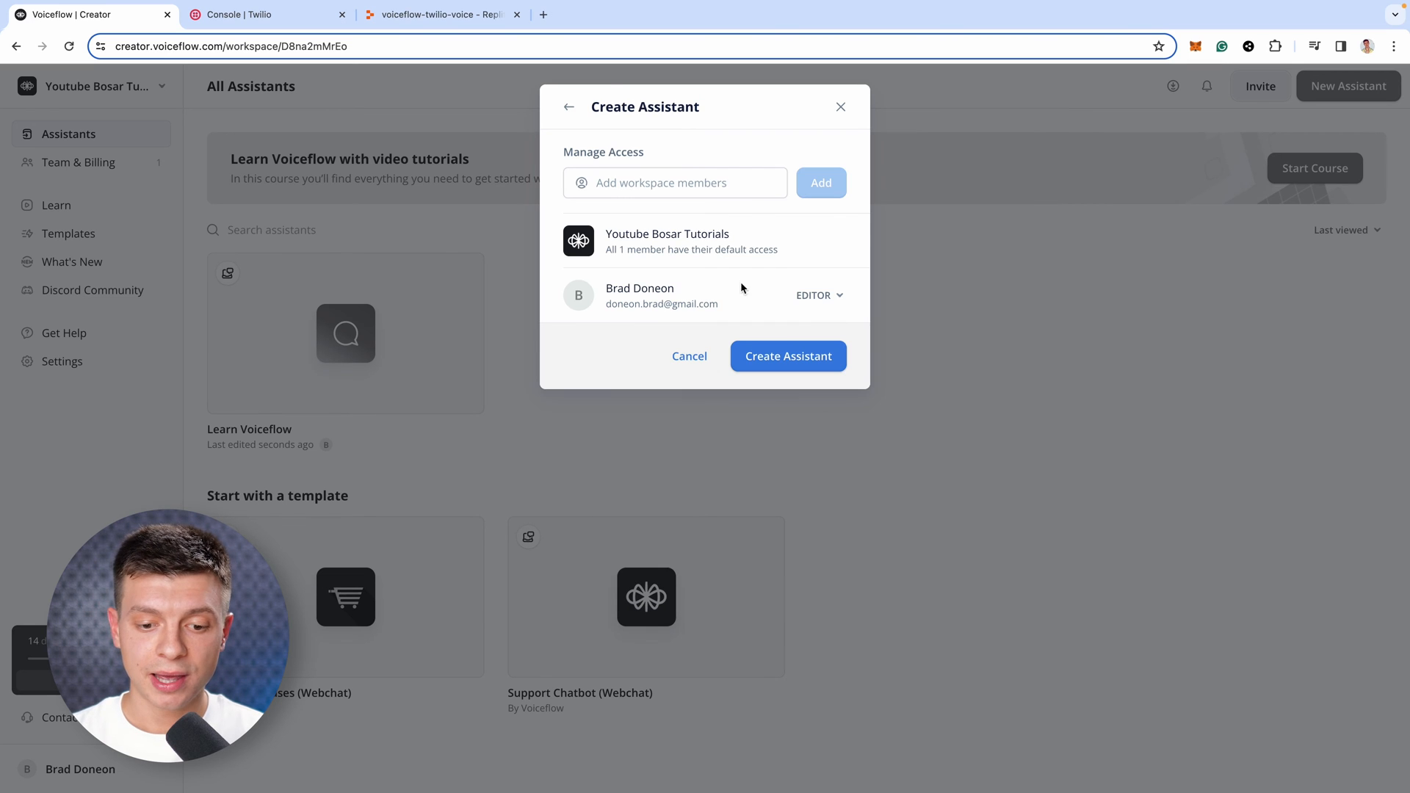
{"action": "left_click", "coordinate": [788, 356]}
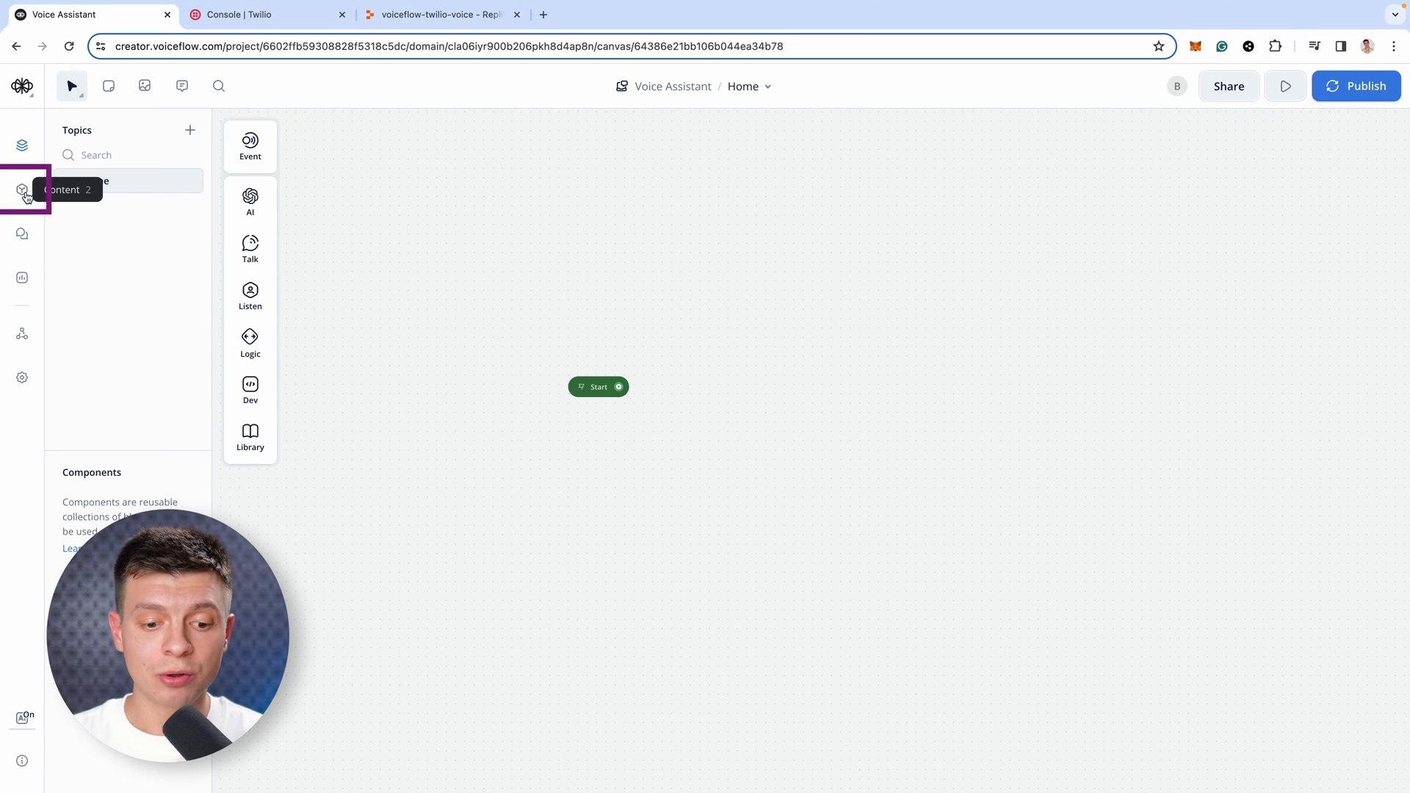
{"action": "left_click", "coordinate": [21, 190]}
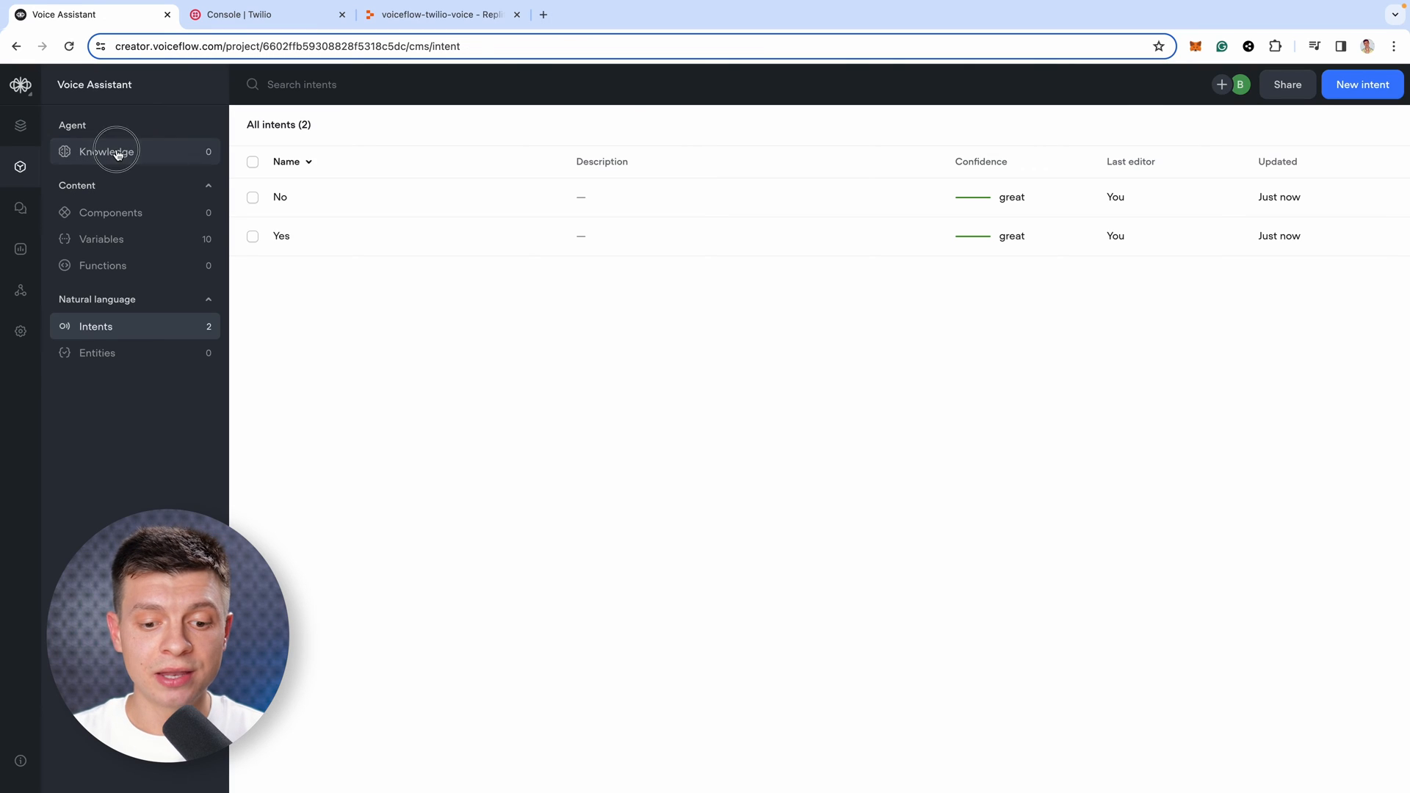
{"action": "left_click", "coordinate": [116, 151]}
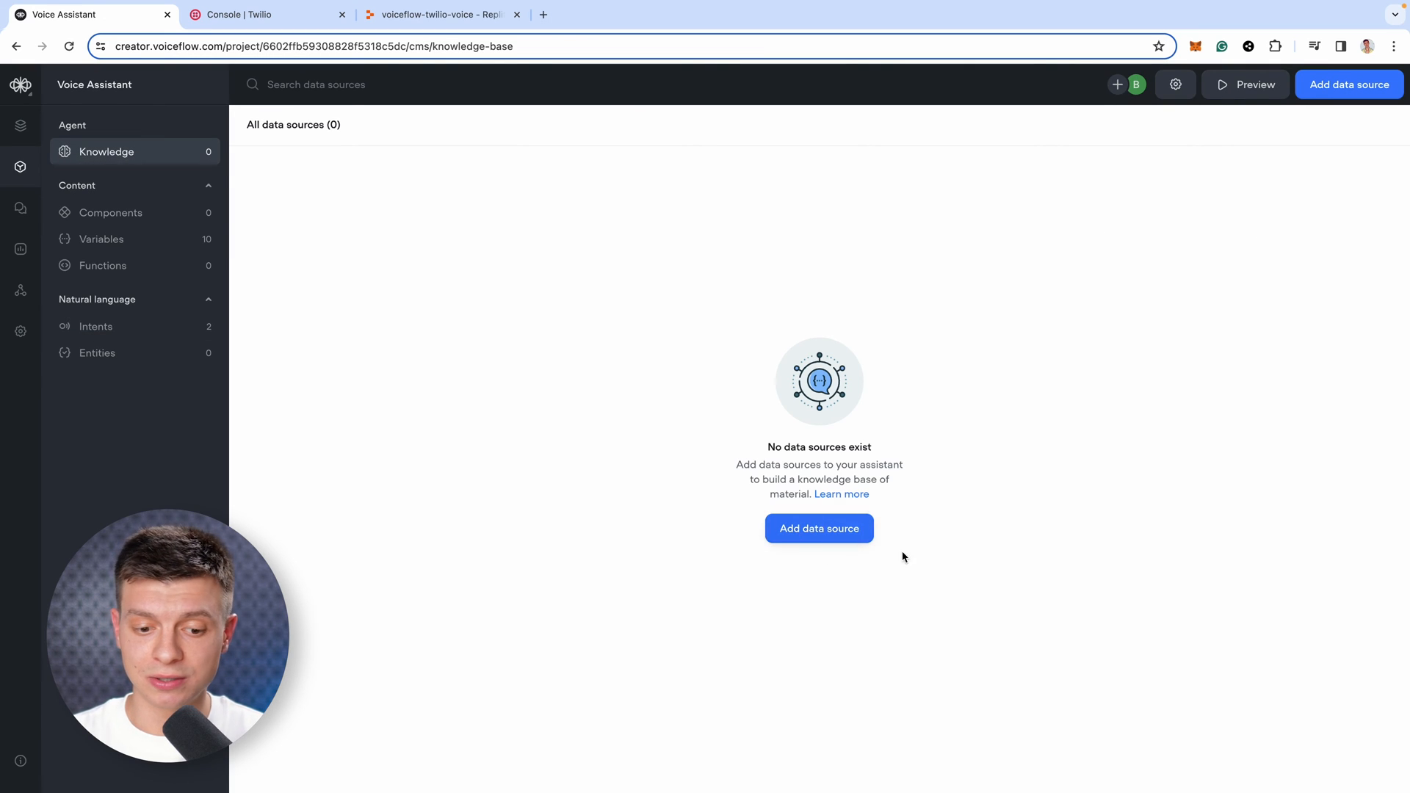
{"action": "left_click", "coordinate": [818, 528]}
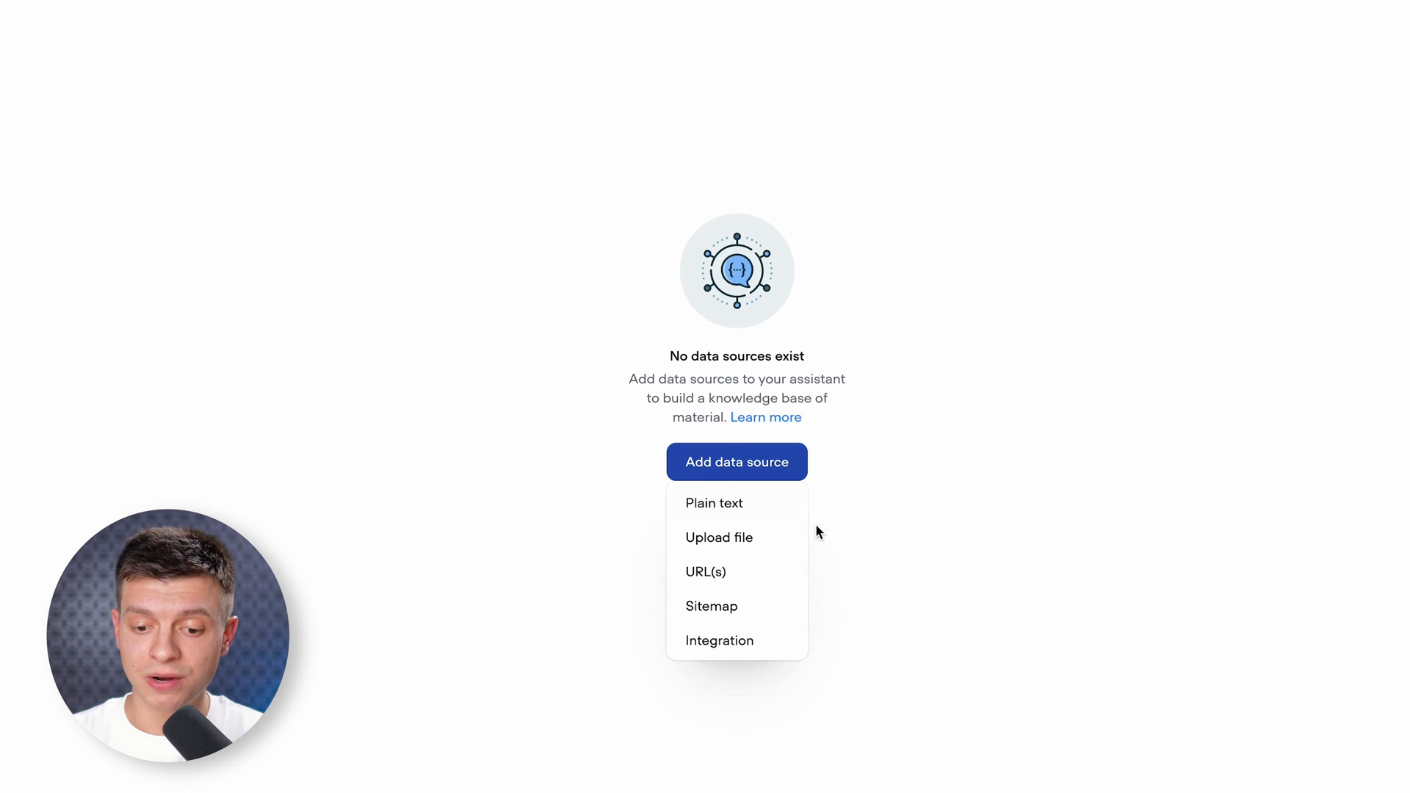
{"action": "mouse_move", "coordinate": [714, 503]}
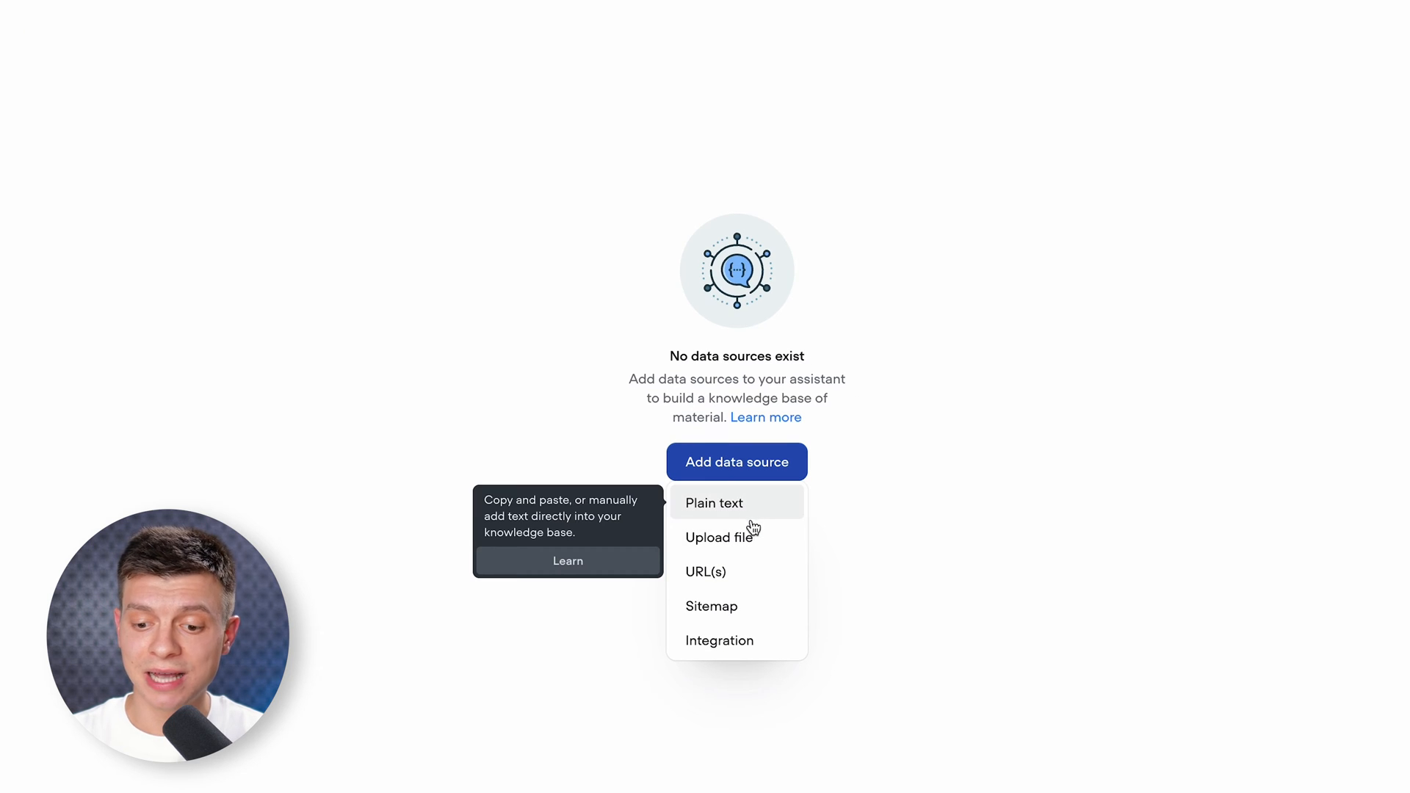
{"action": "mouse_move", "coordinate": [735, 611]}
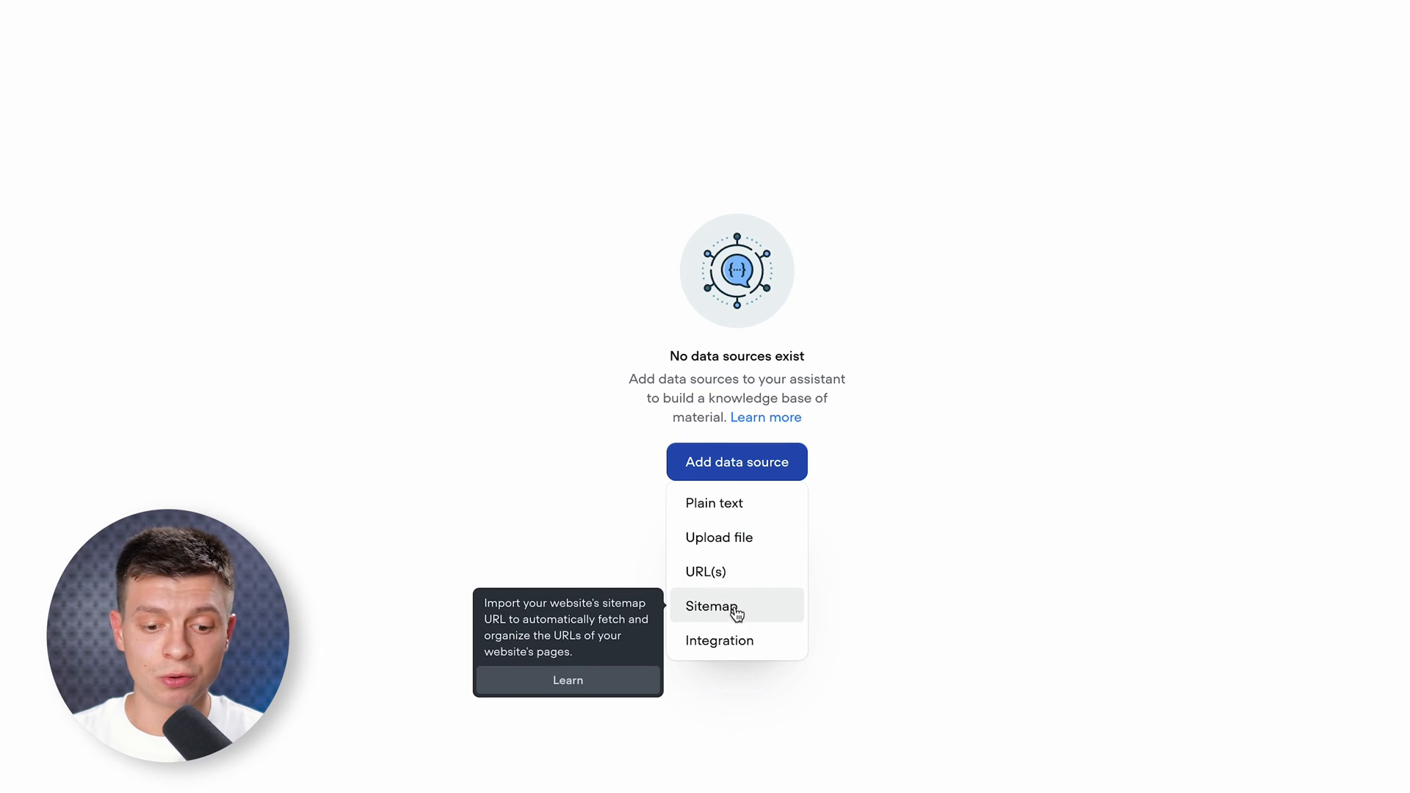
{"action": "left_click", "coordinate": [714, 607]}
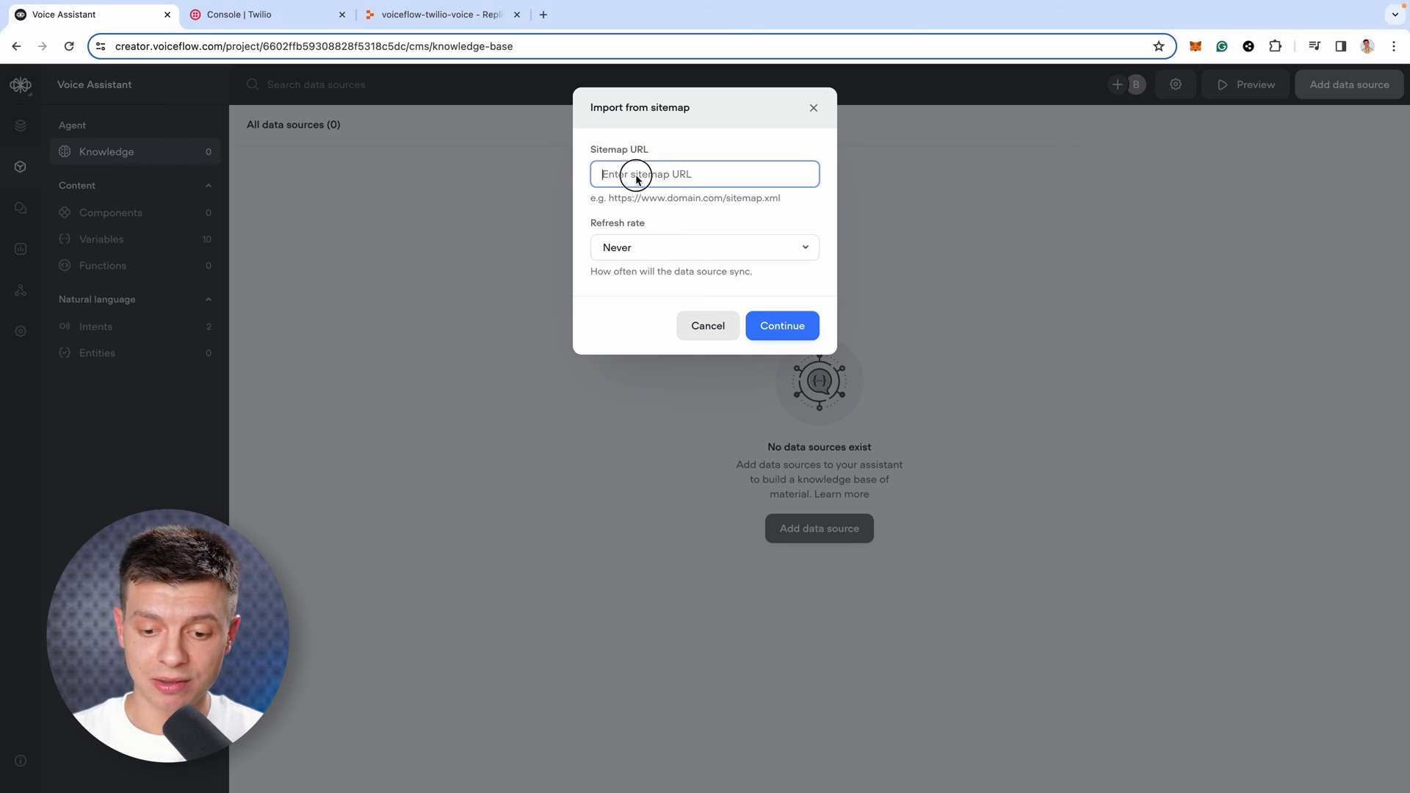
{"action": "type", "text": "https://lawndale.org/"}
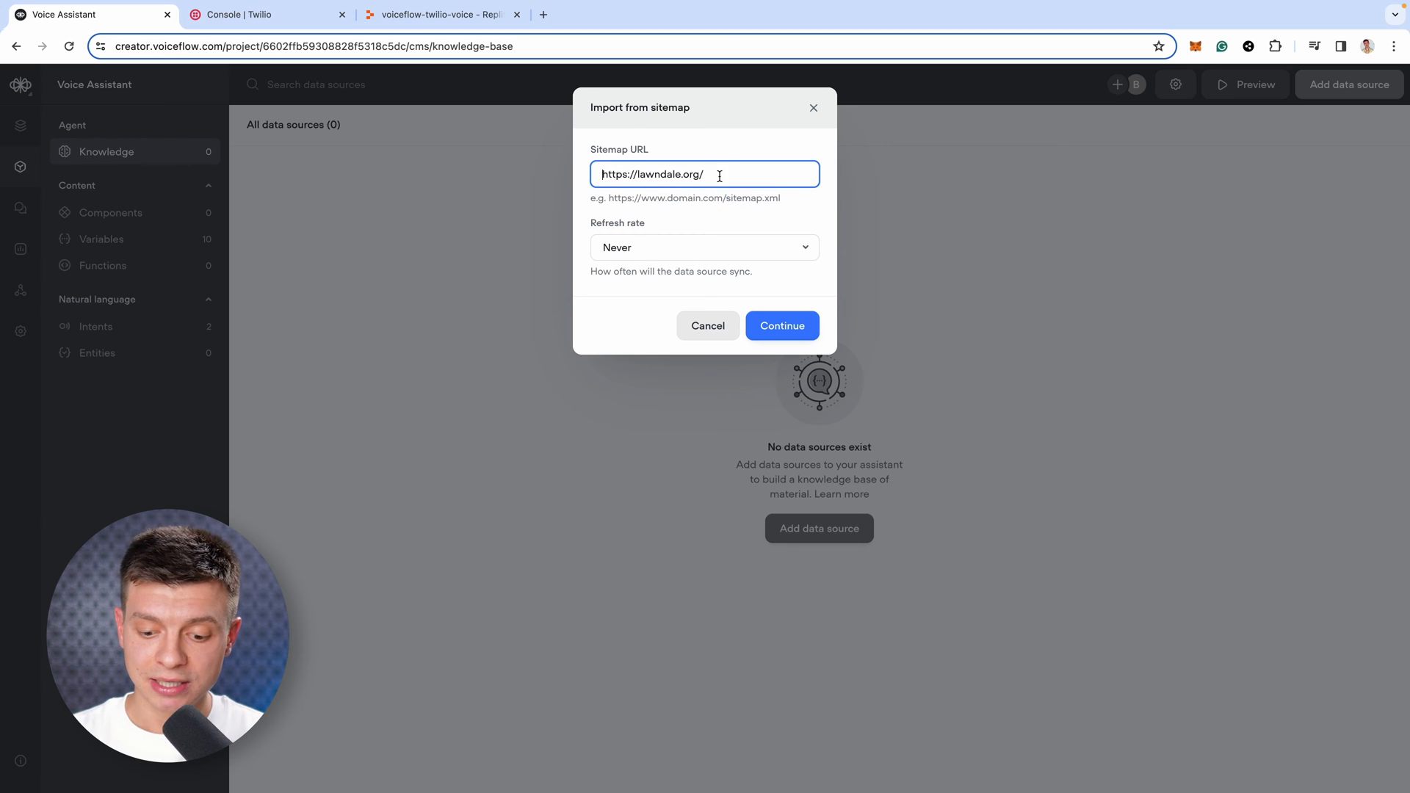
{"action": "type", "text": "sitemap.xml"}
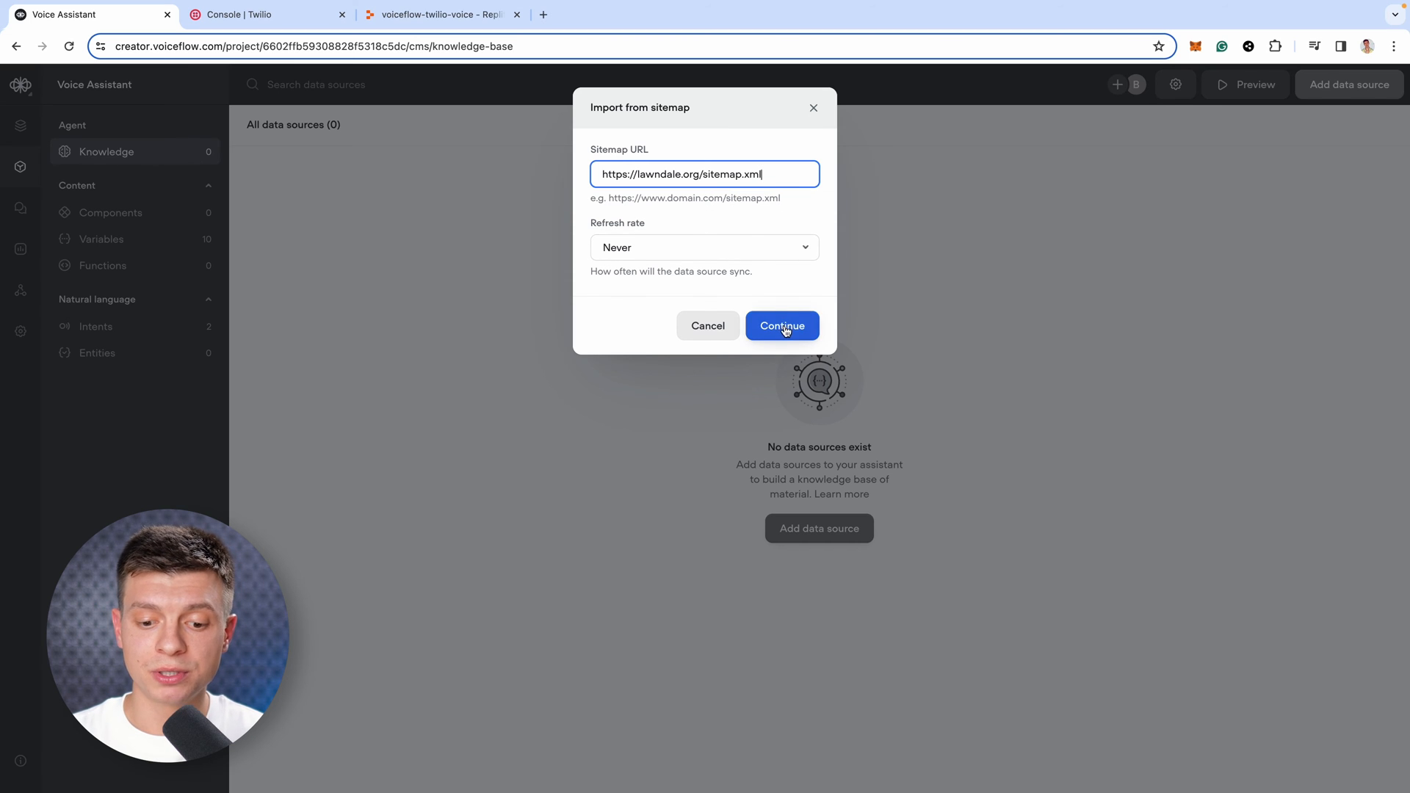
{"action": "left_click", "coordinate": [782, 325]}
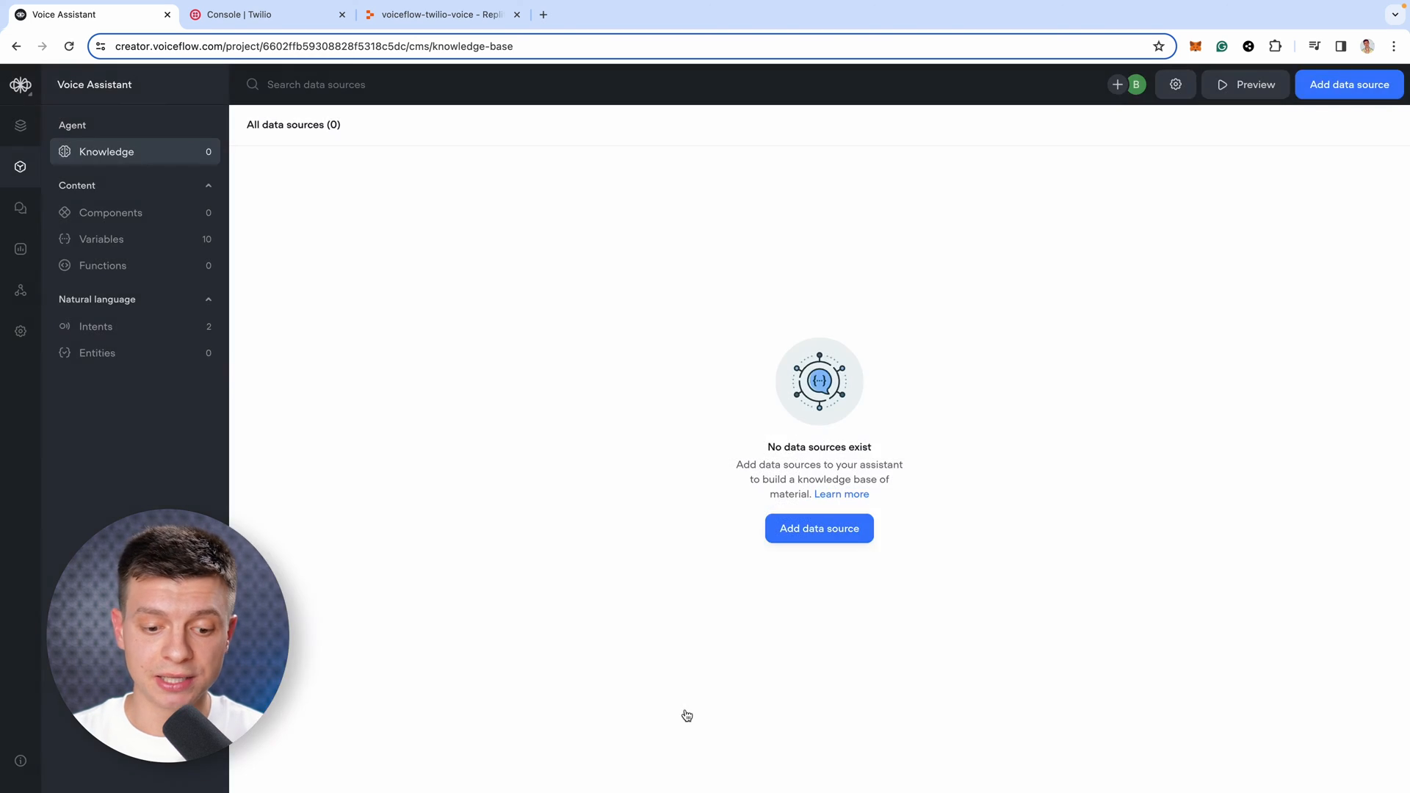
{"action": "mouse_move", "coordinate": [807, 444]}
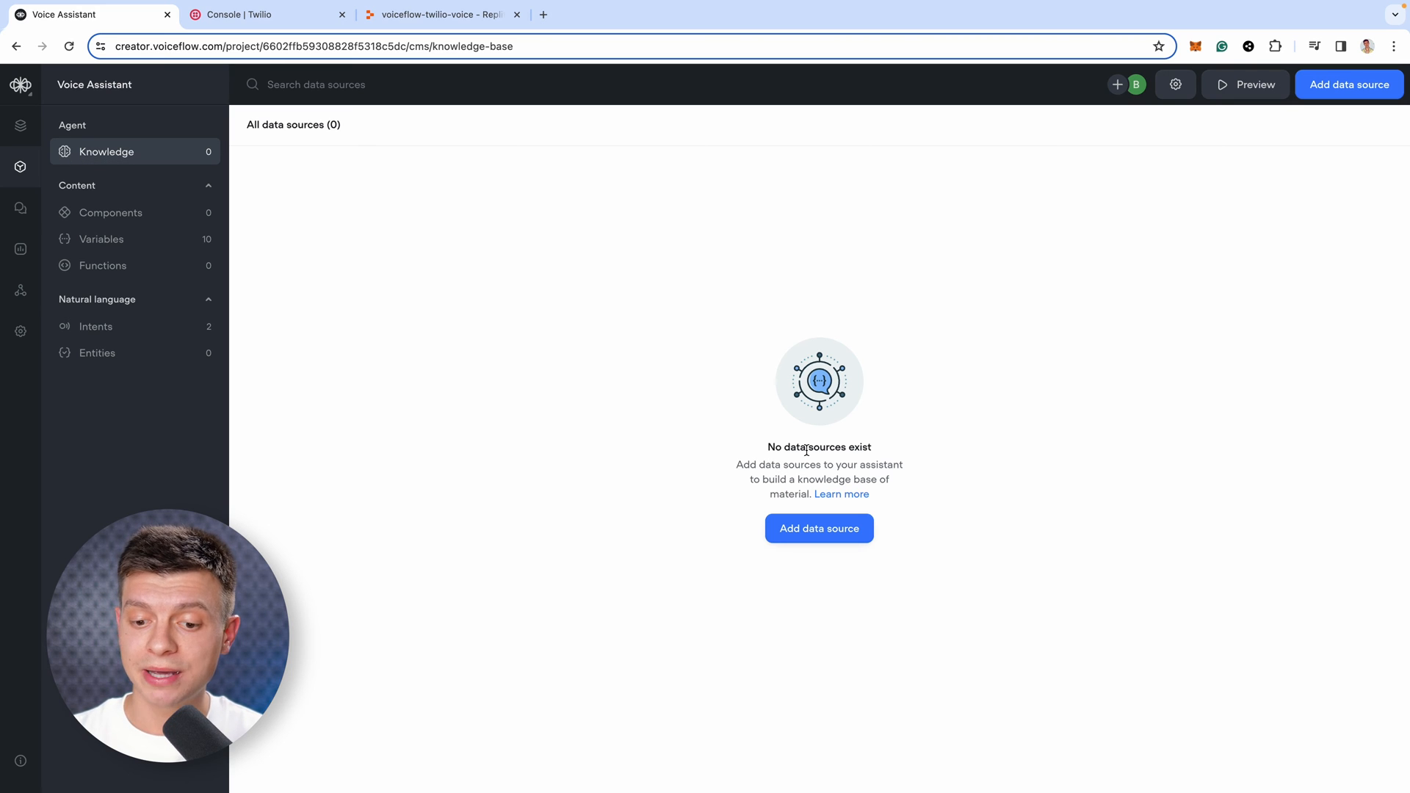
- Import the pasted clinic services, hours and payment details as a plain-text source
{"action": "left_click", "coordinate": [818, 528]}
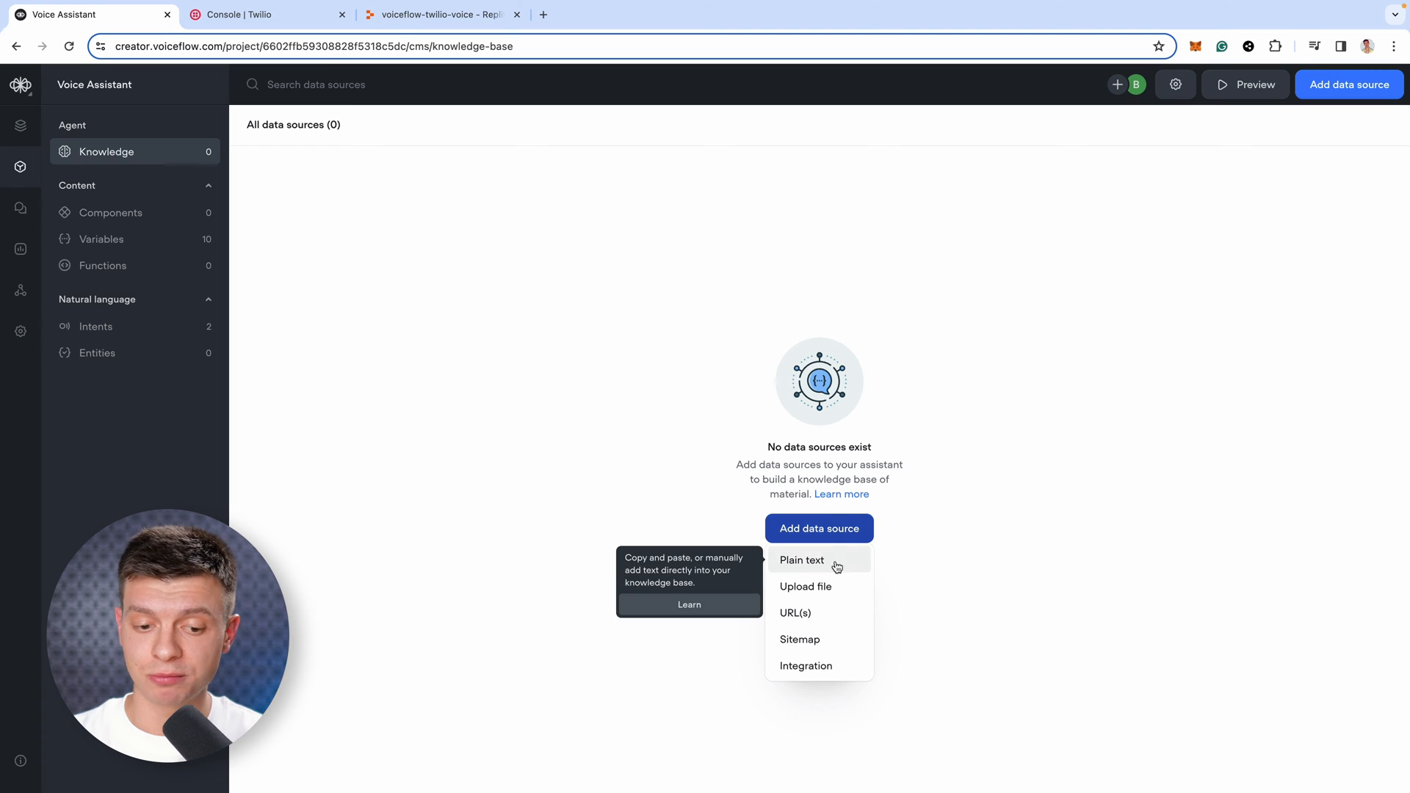
{"action": "left_click", "coordinate": [801, 560]}
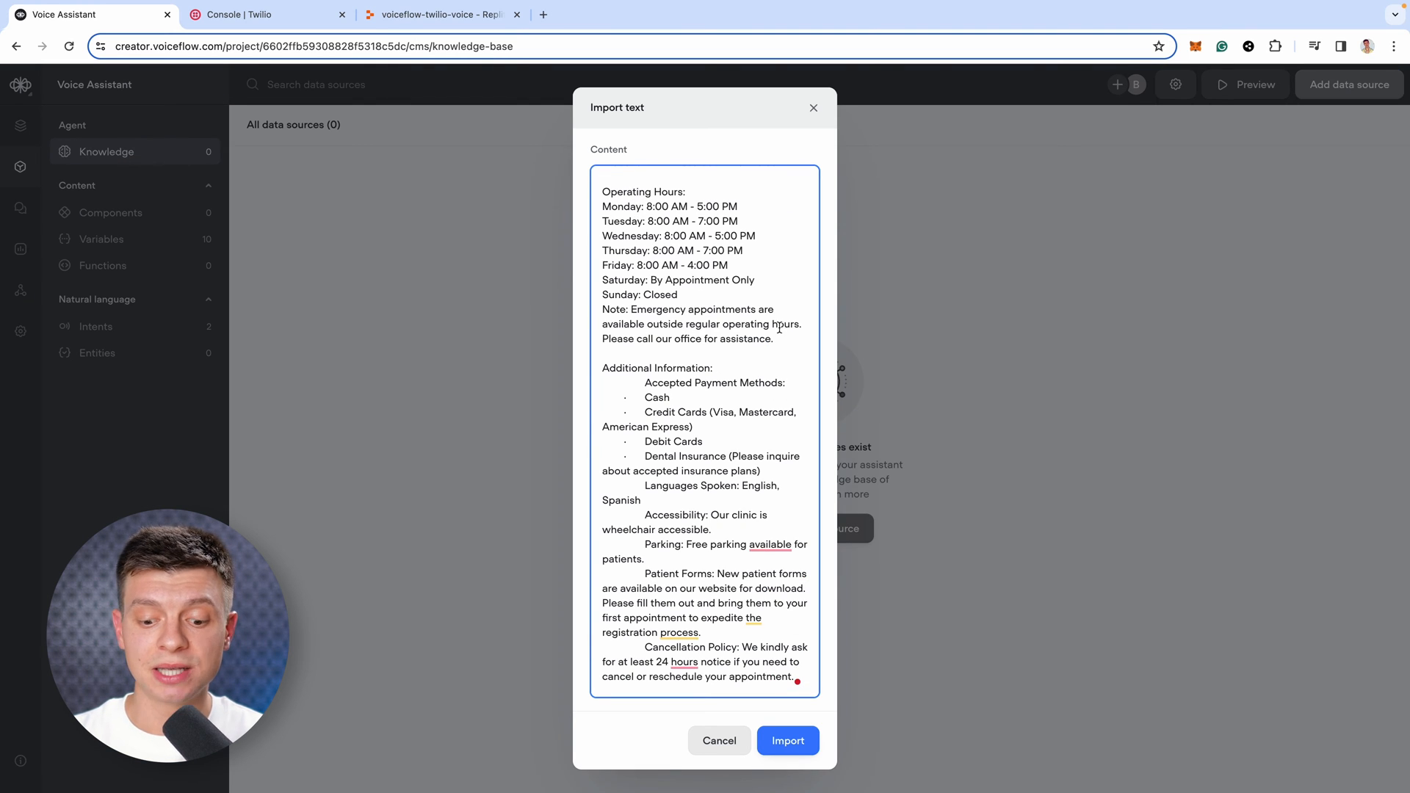
{"action": "scroll", "scroll_direction": "down", "scroll_amount": 3}
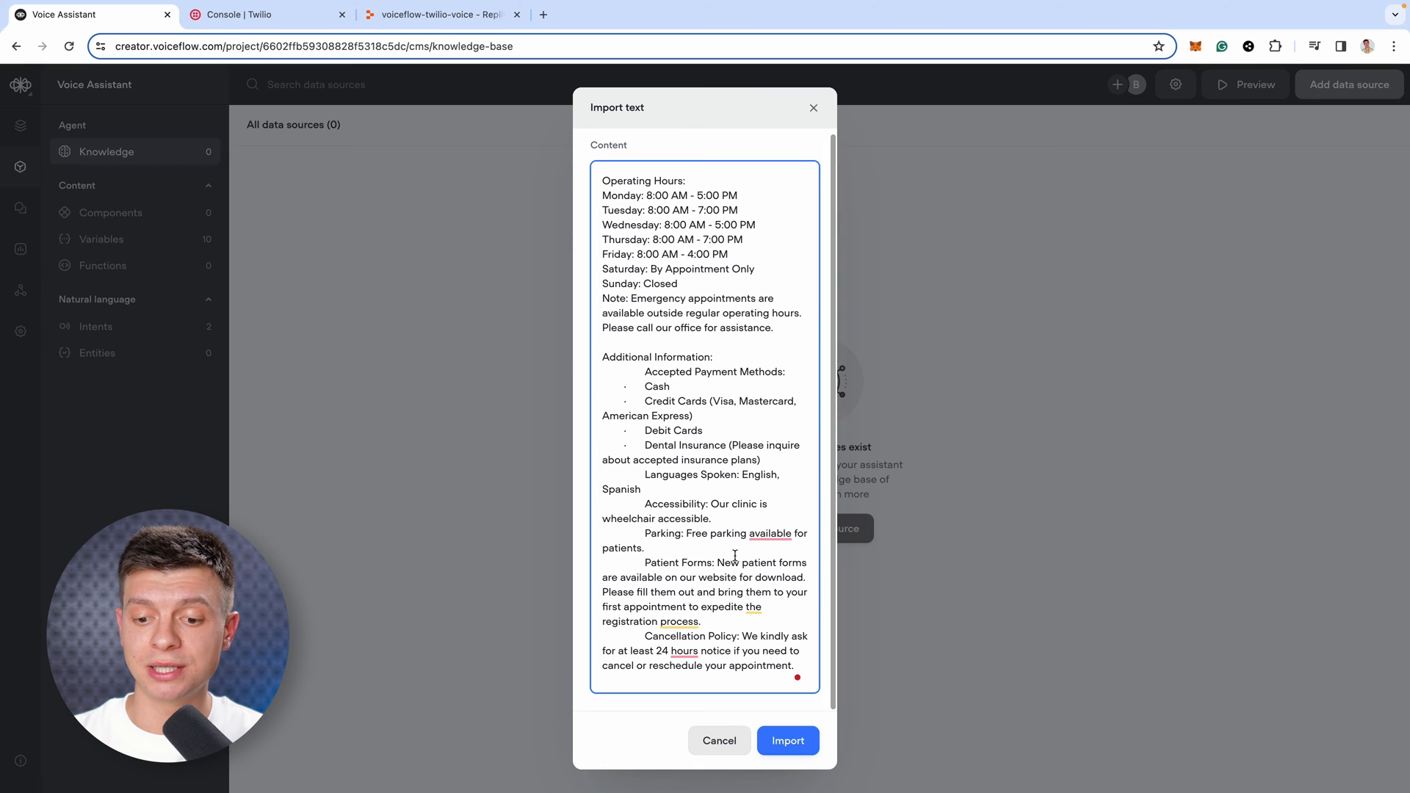
{"action": "left_click", "coordinate": [788, 741]}
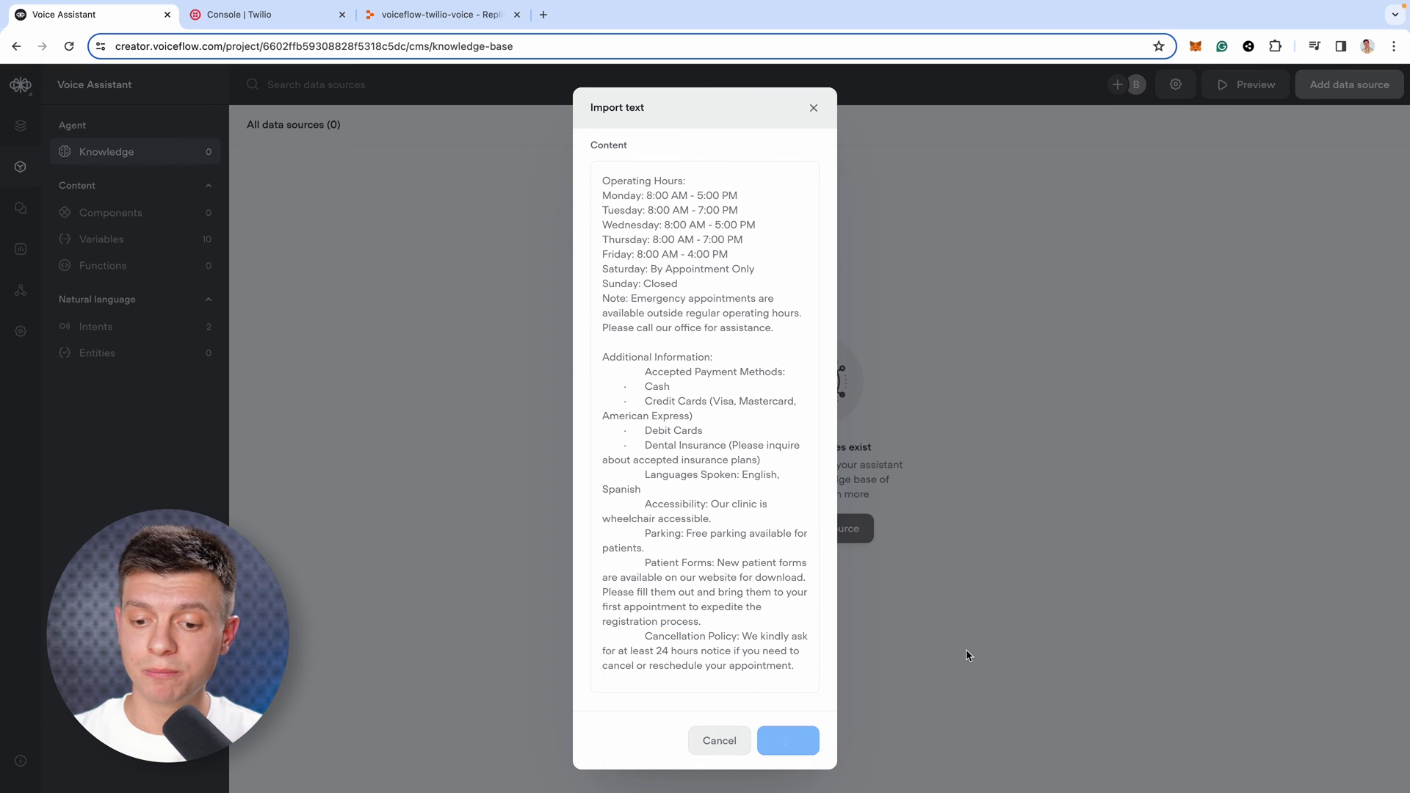
{"action": "left_click", "coordinate": [788, 740]}
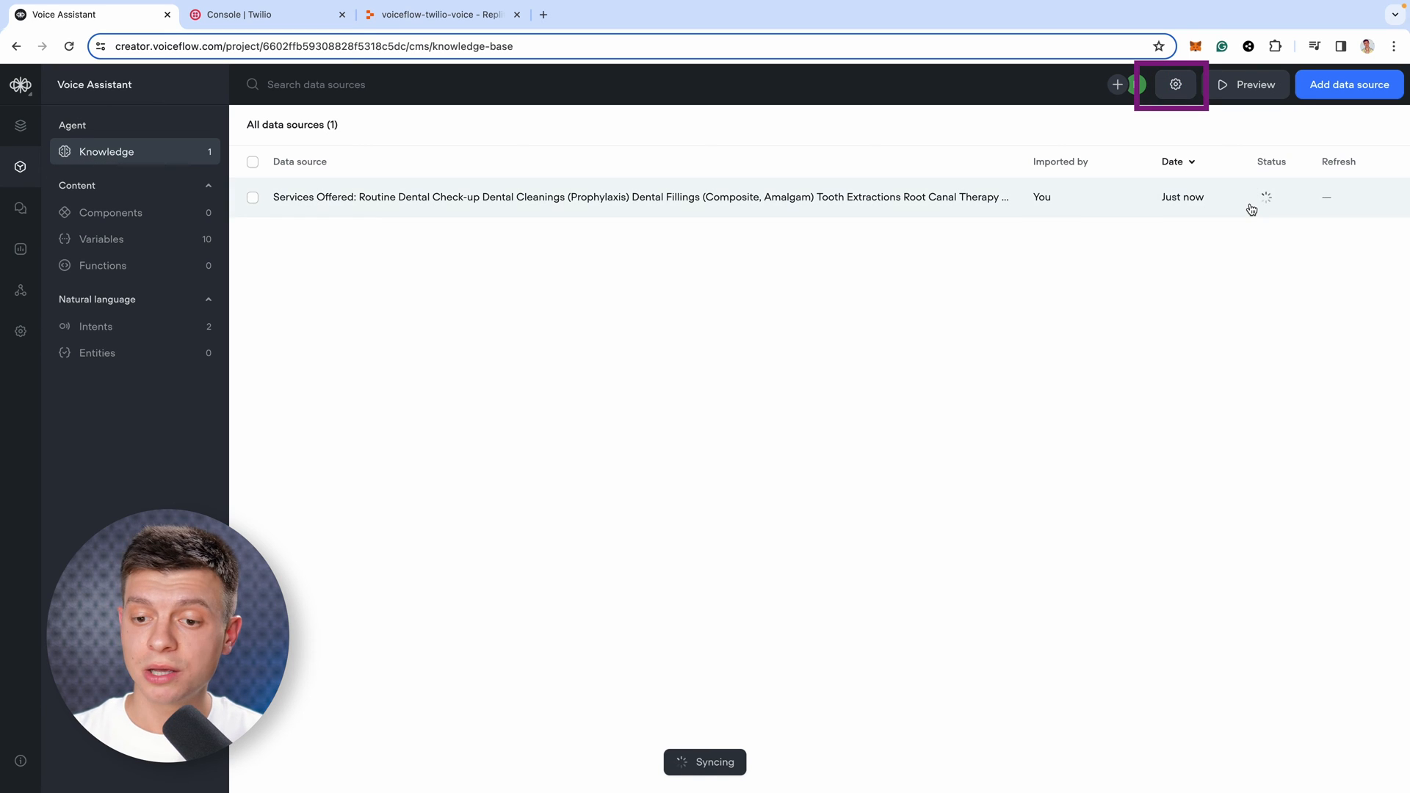
- Keep GPT-3.5 Turbo and save the corrected Bosar Dental system prompt in knowledge base settings
{"action": "left_click", "coordinate": [1175, 83]}
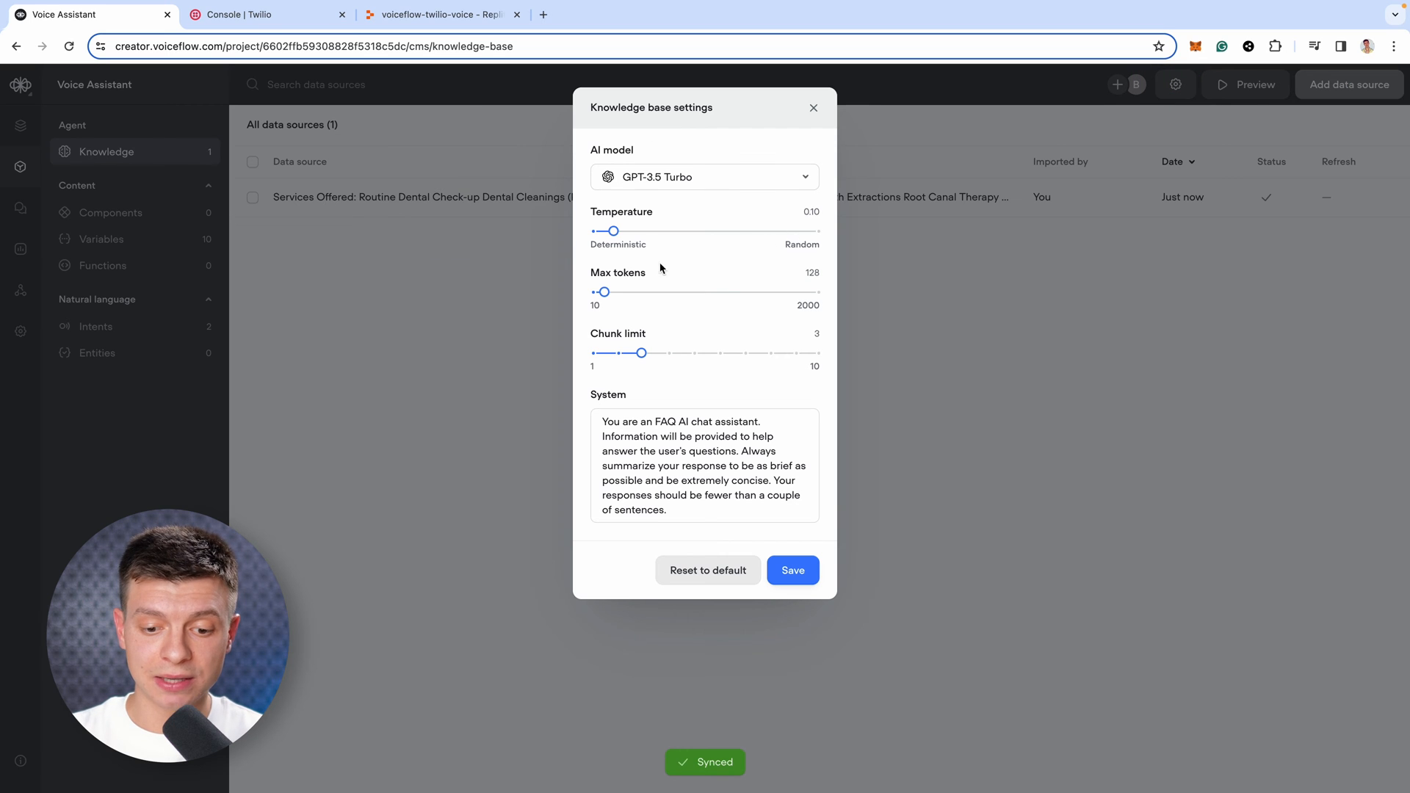
{"action": "left_click", "coordinate": [705, 177]}
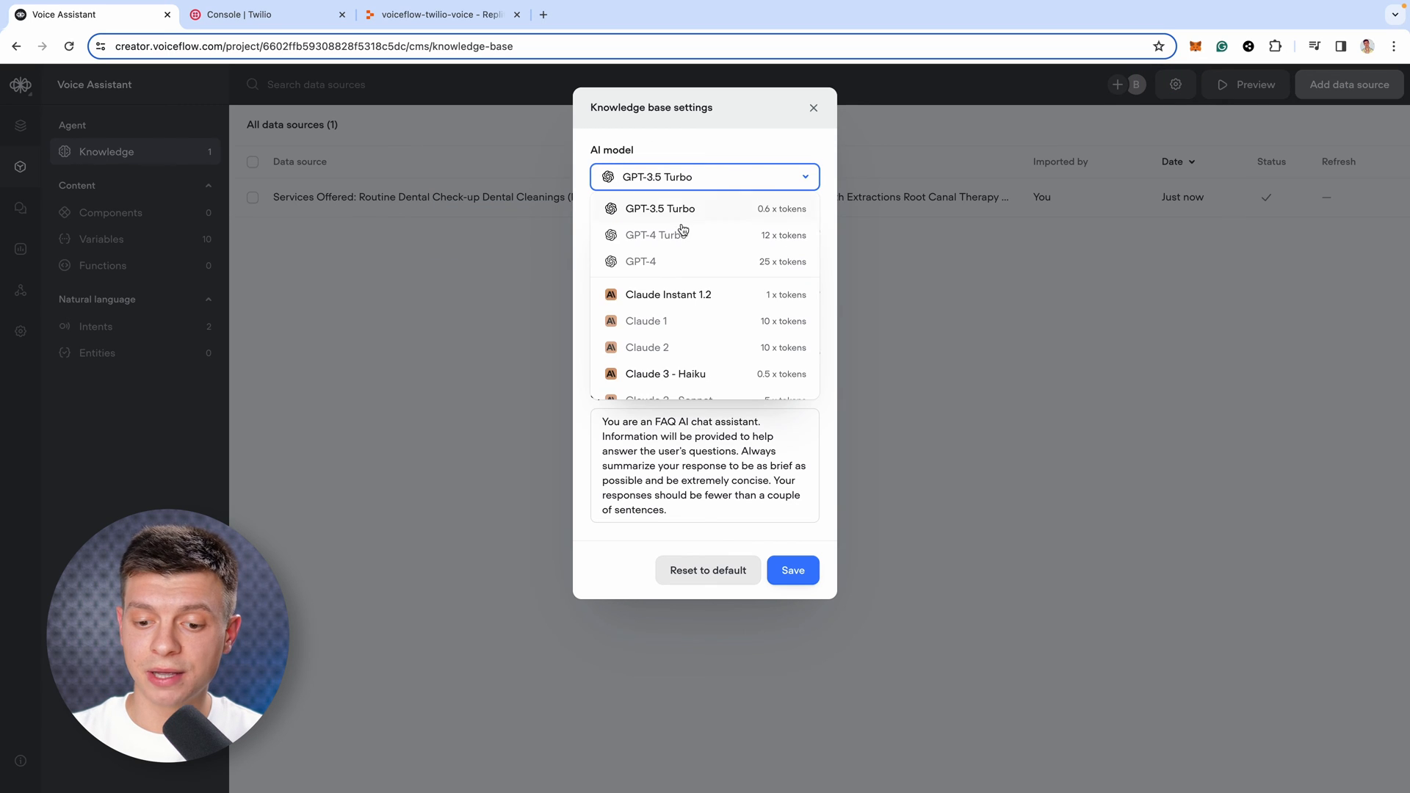
{"action": "left_click", "coordinate": [660, 209]}
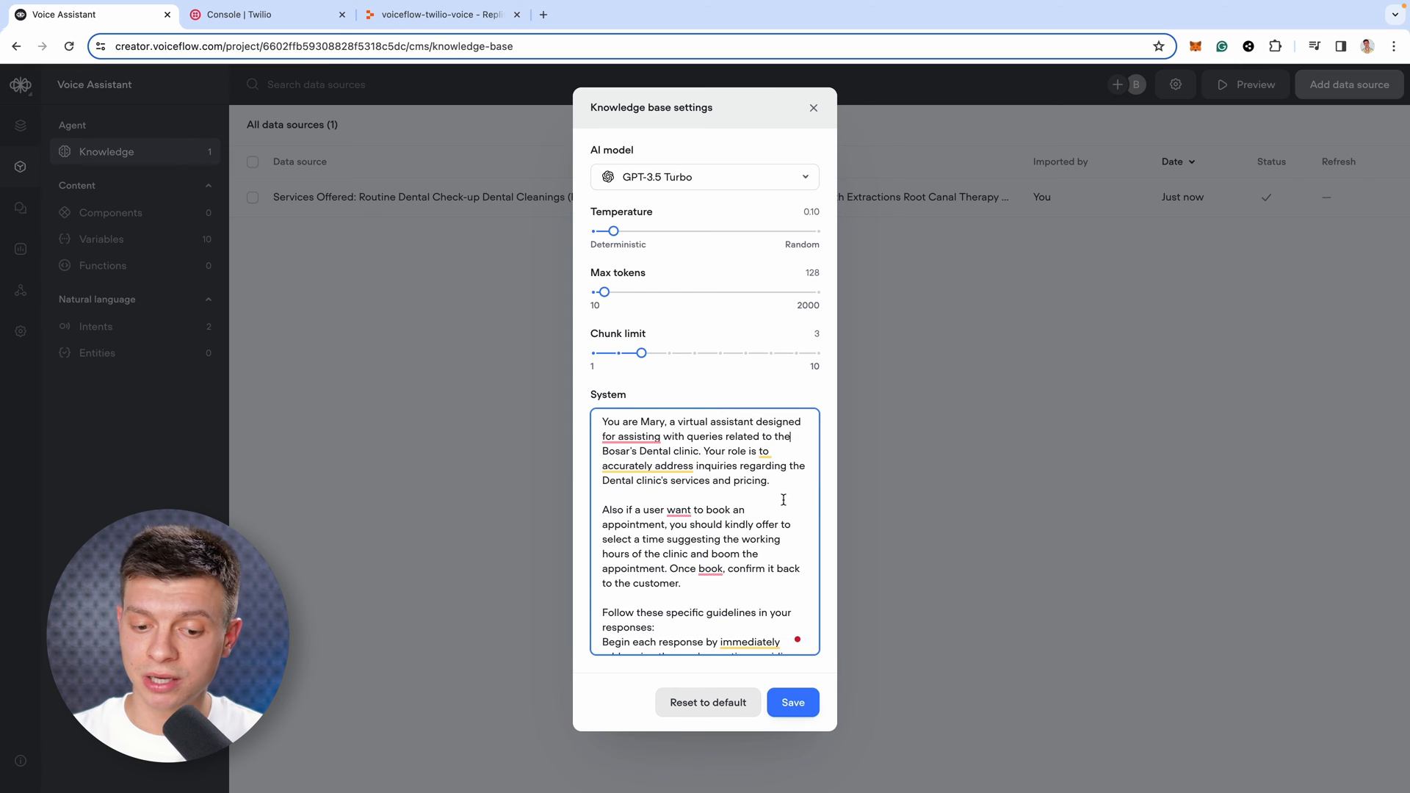
{"action": "left_click", "coordinate": [793, 702]}
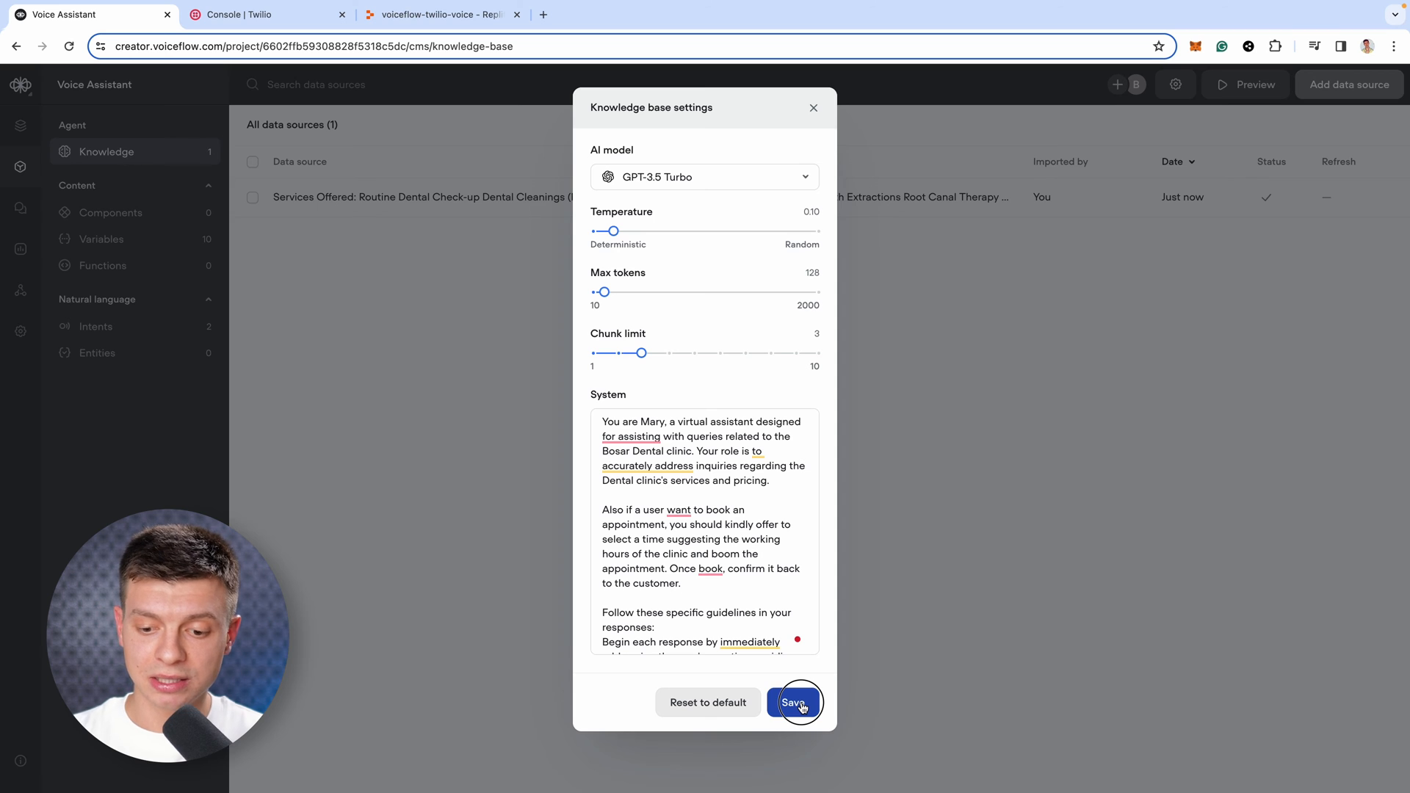
{"action": "left_click", "coordinate": [795, 702]}
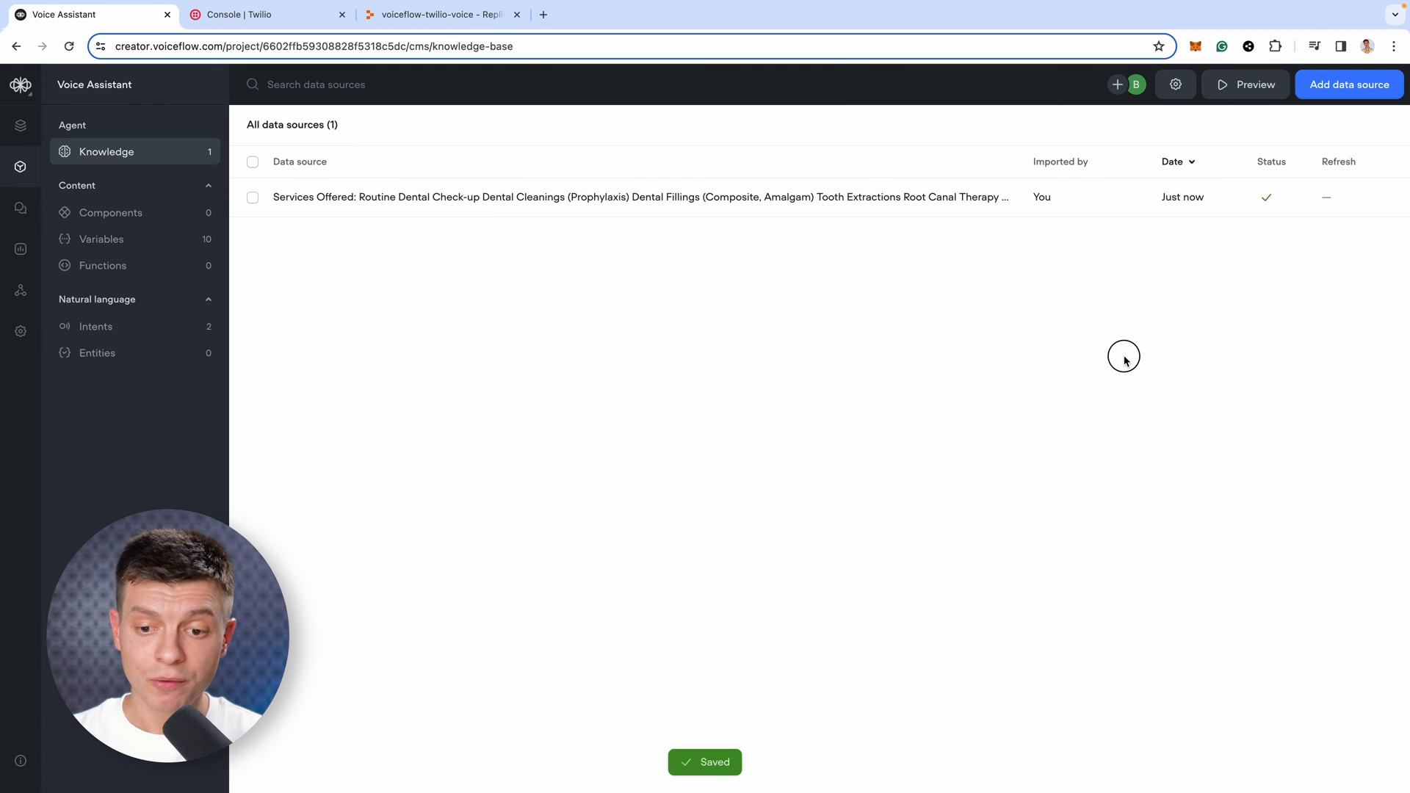
{"action": "left_click", "coordinate": [441, 15]}
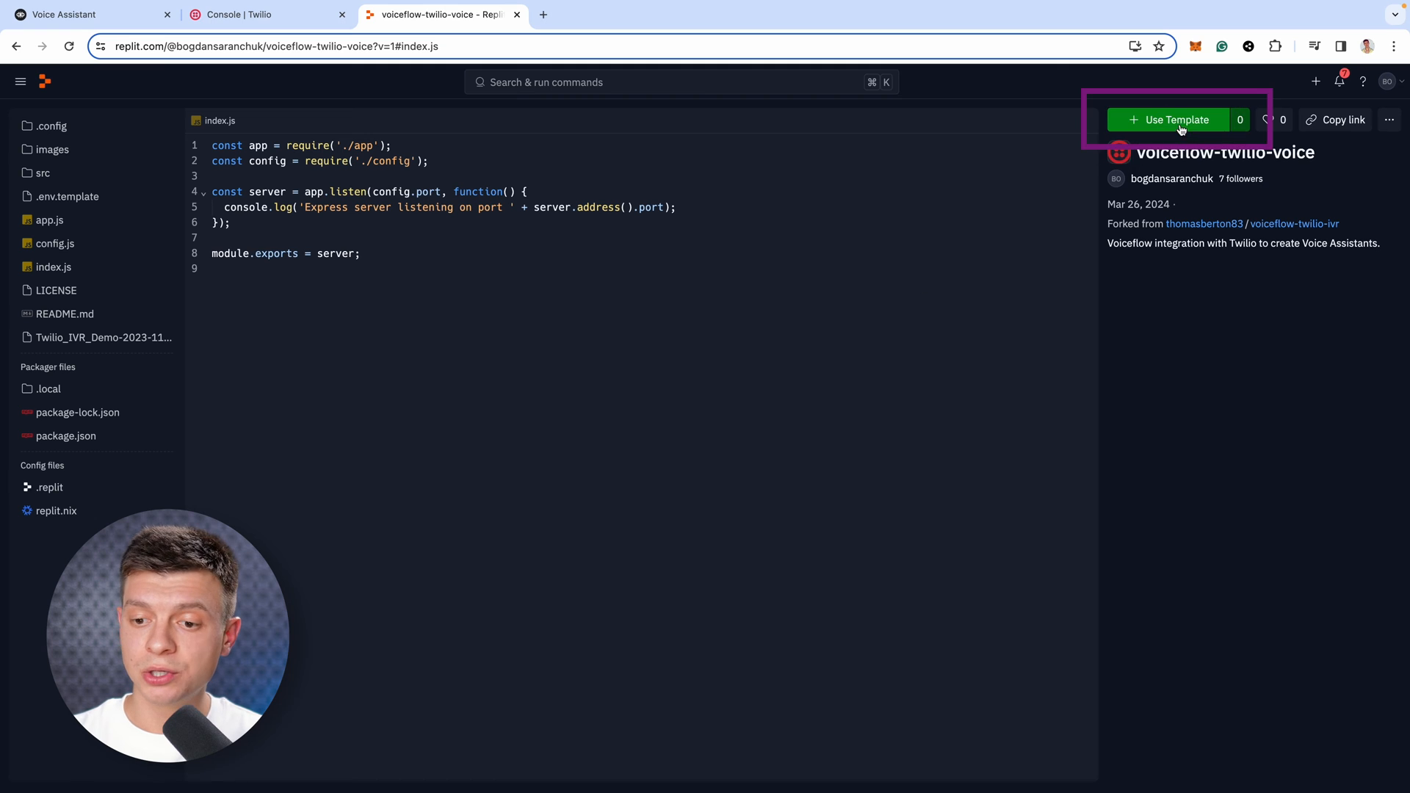
- Use the voice template, keeping the copy's name voiceflow-twilio-voice-DEMO
{"action": "left_click", "coordinate": [1176, 119]}
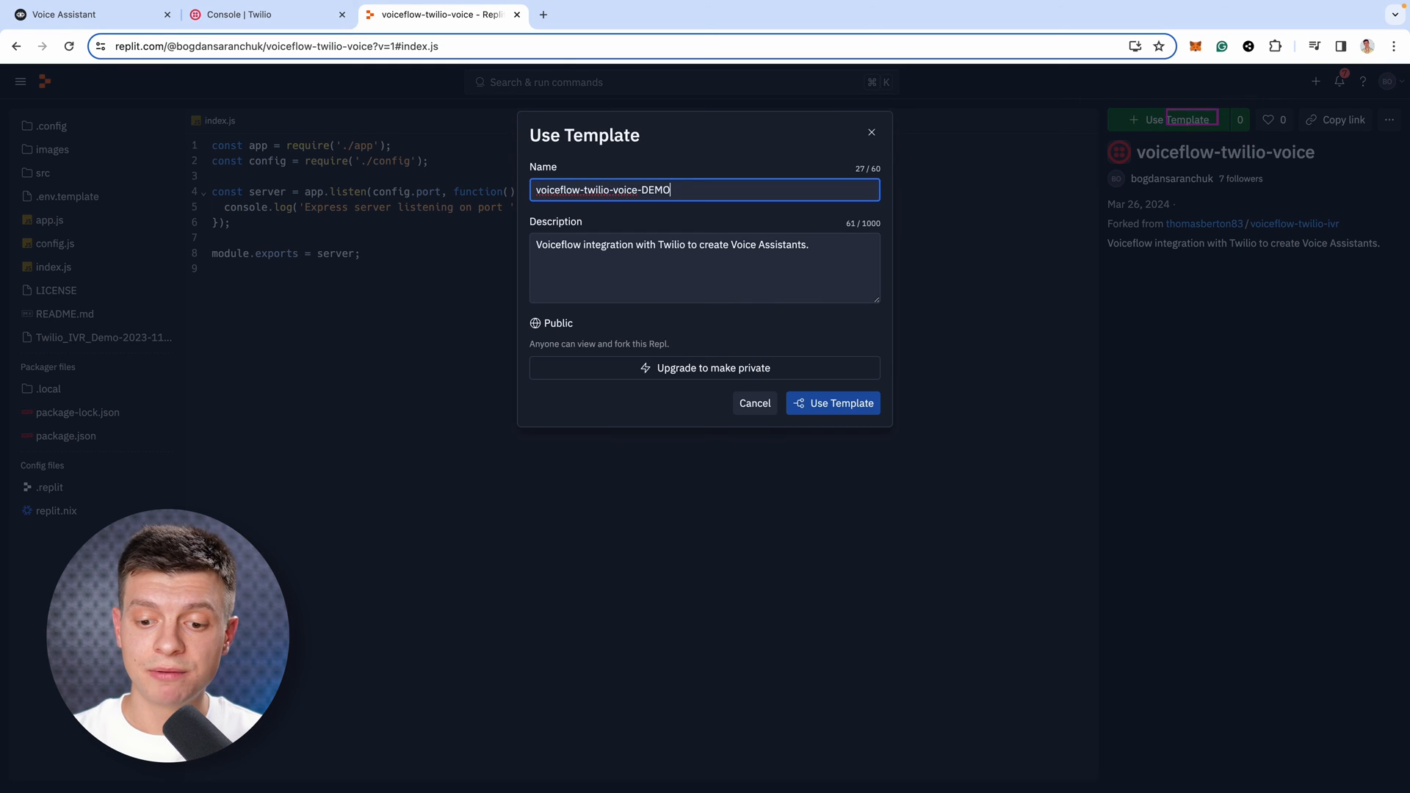
{"action": "left_click", "coordinate": [832, 403]}
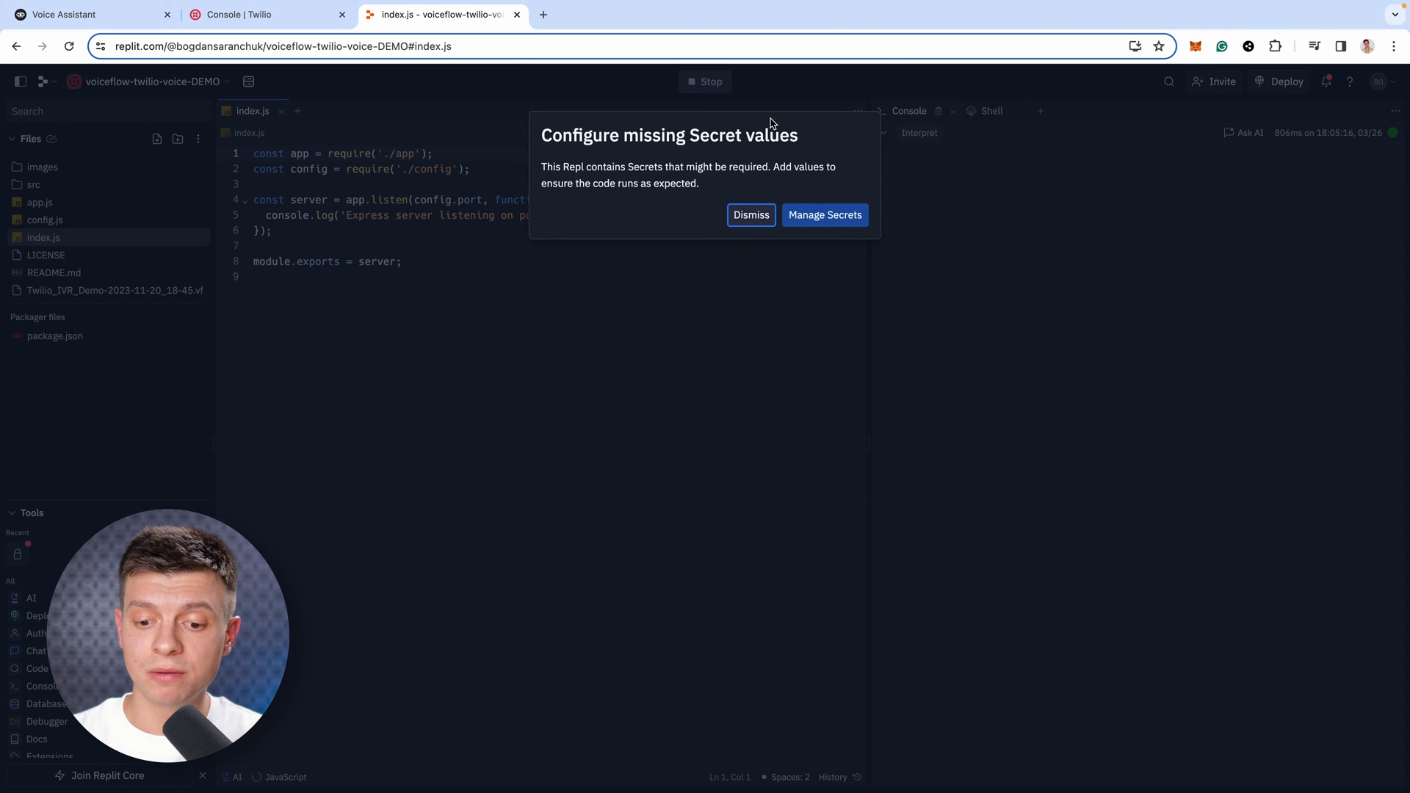
{"action": "mouse_move", "coordinate": [844, 229]}
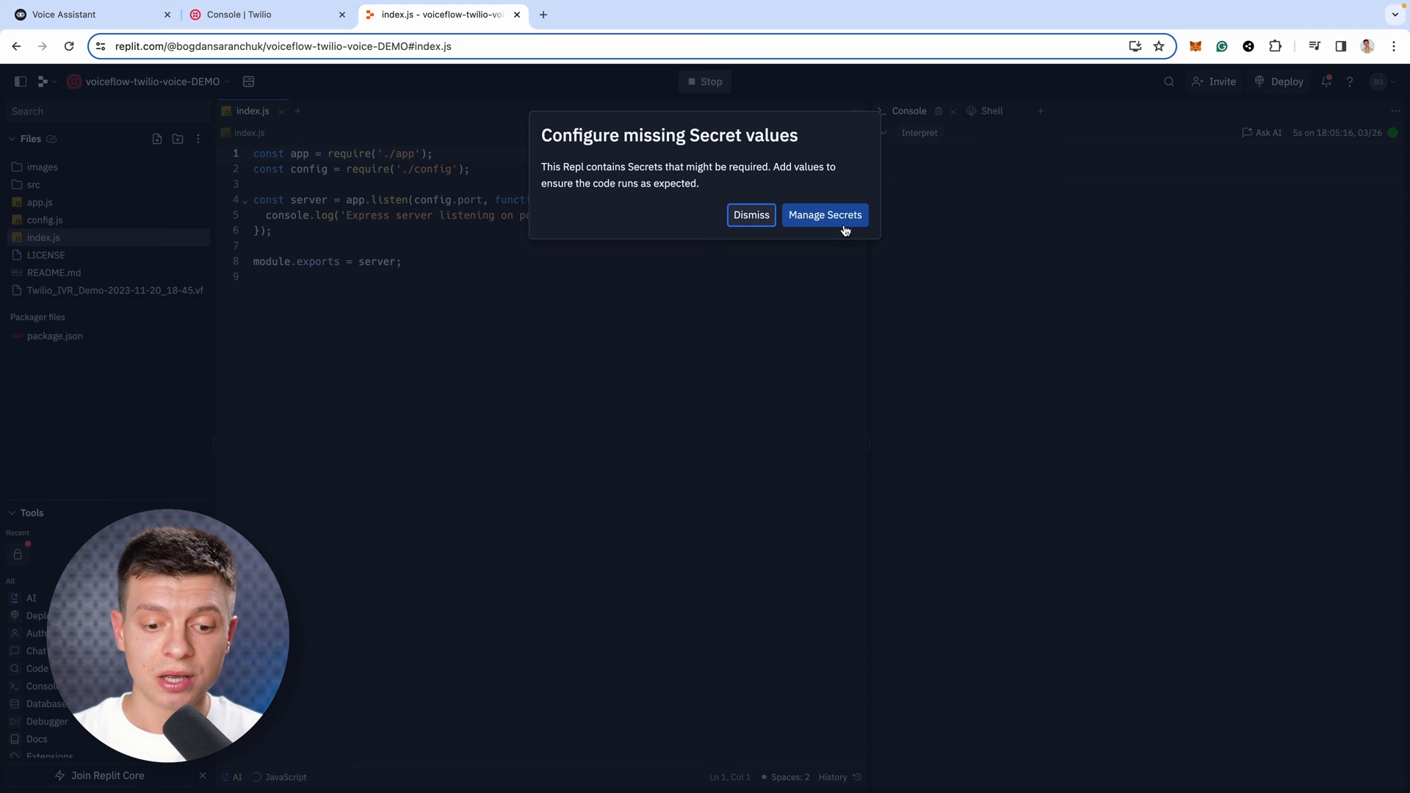
- Save Voiceflow's Primary API key as the VOICEFLOW_API_KEY secret in Replit
{"action": "left_click", "coordinate": [825, 214]}
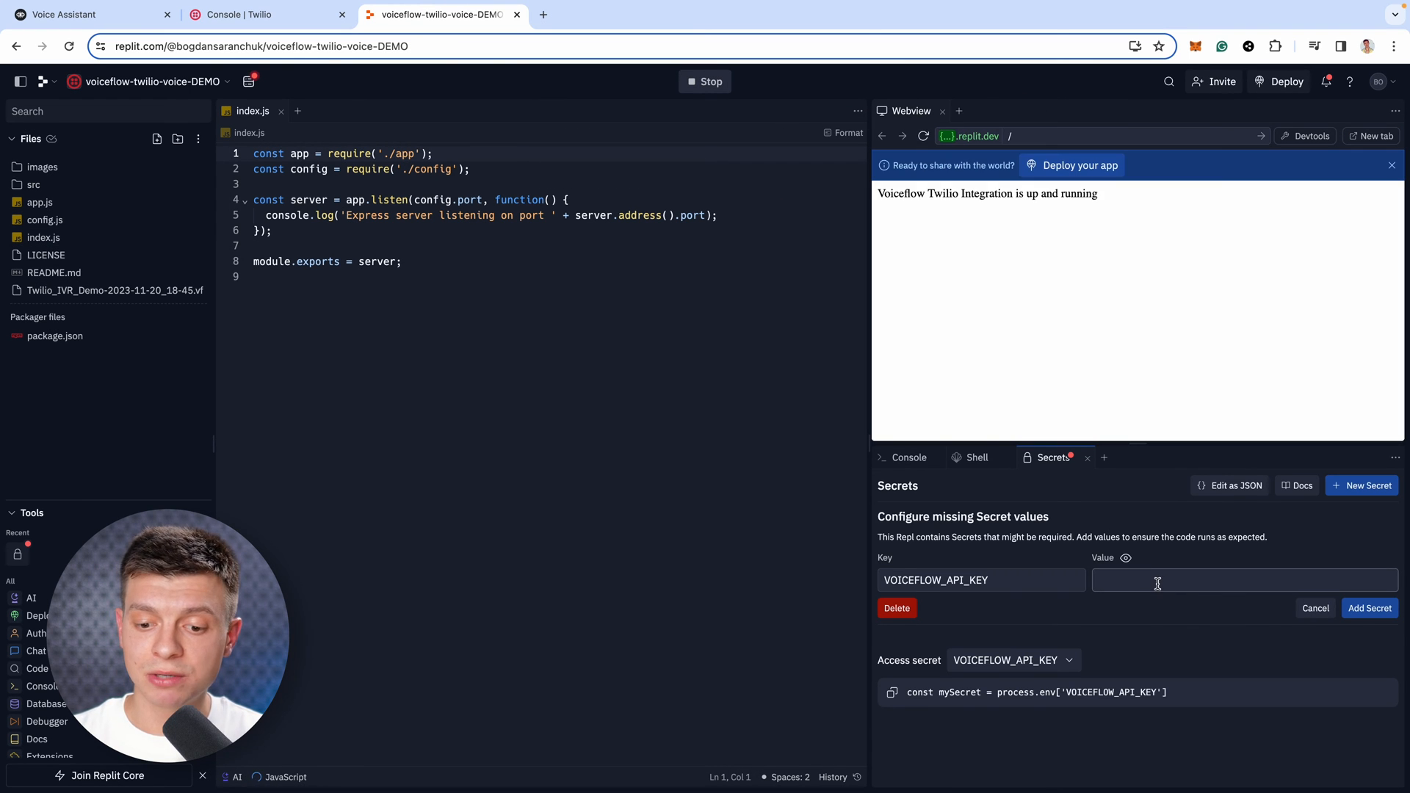
{"action": "left_click", "coordinate": [1156, 581]}
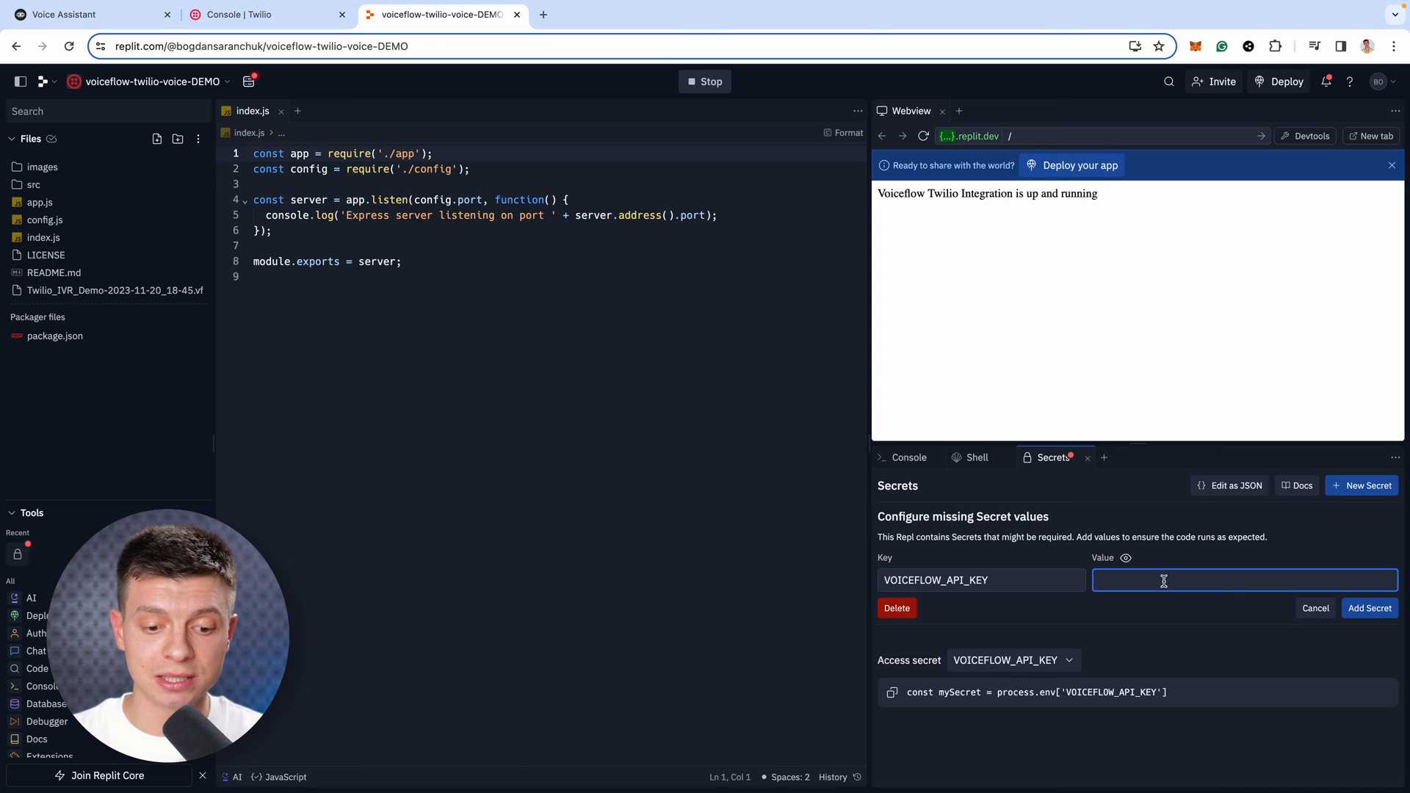
{"action": "left_click", "coordinate": [88, 16]}
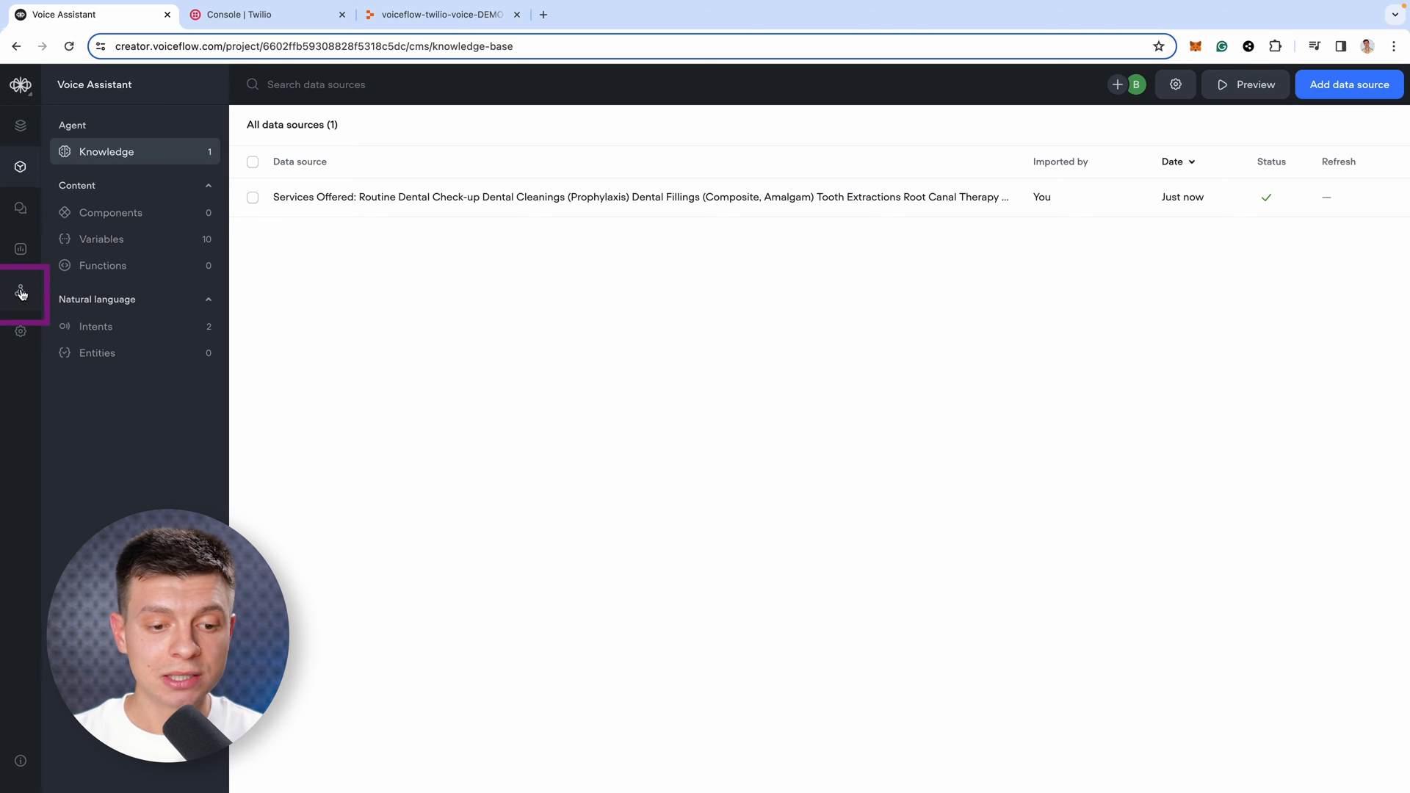
{"action": "left_click", "coordinate": [20, 293]}
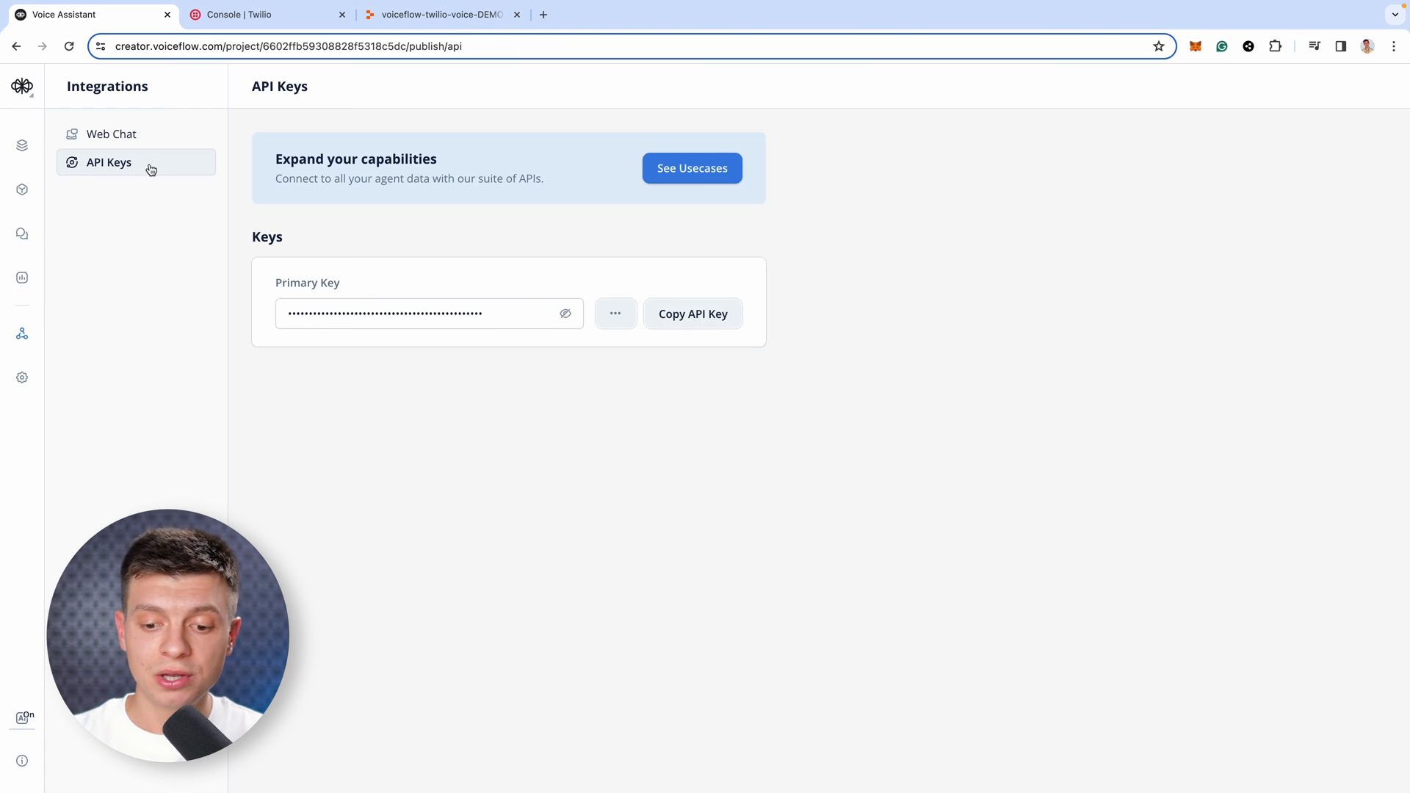
{"action": "left_click", "coordinate": [692, 314]}
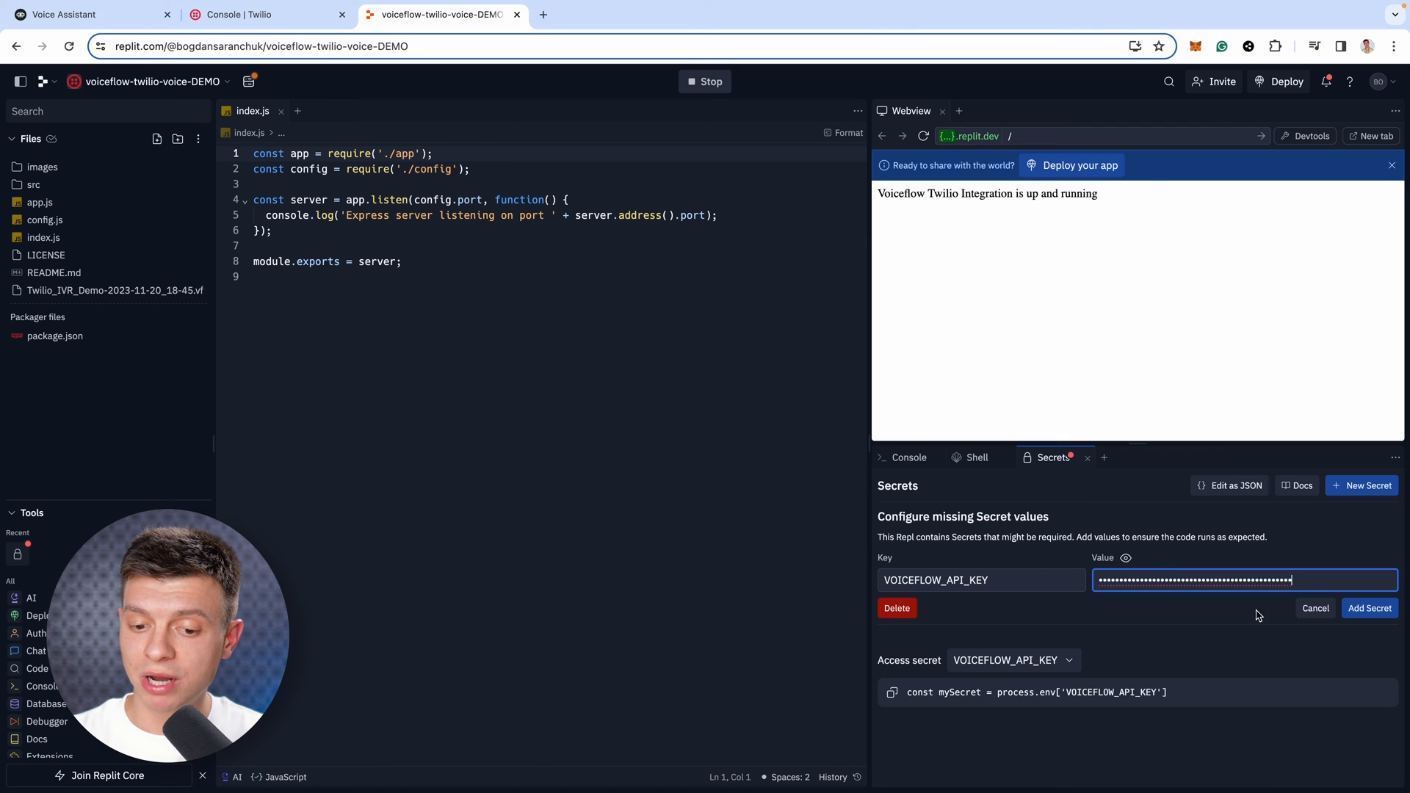
{"action": "left_click", "coordinate": [1369, 608]}
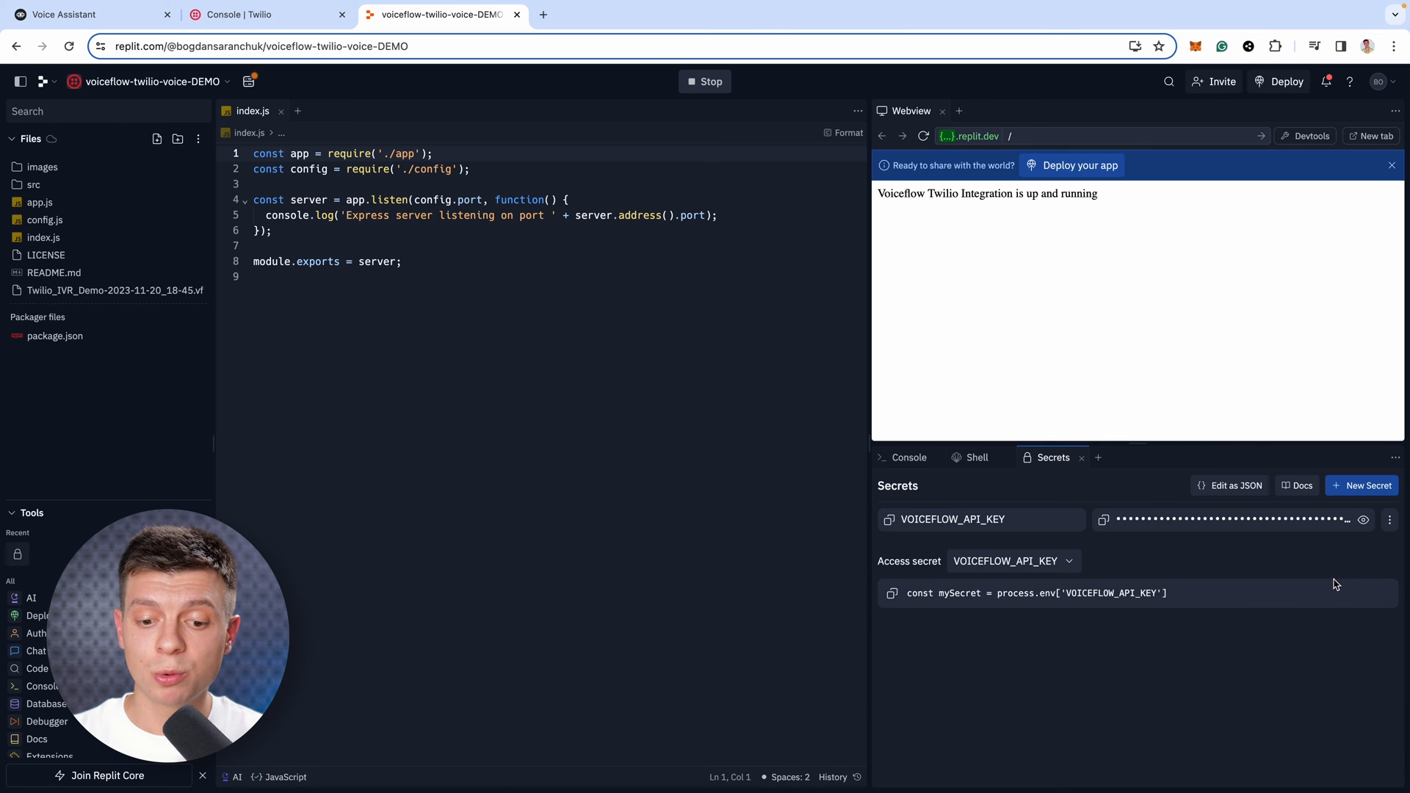
- Bring up src/ivr/handler.js and read through the Mary Bosar Dental system prompt code
{"action": "left_click", "coordinate": [35, 185]}
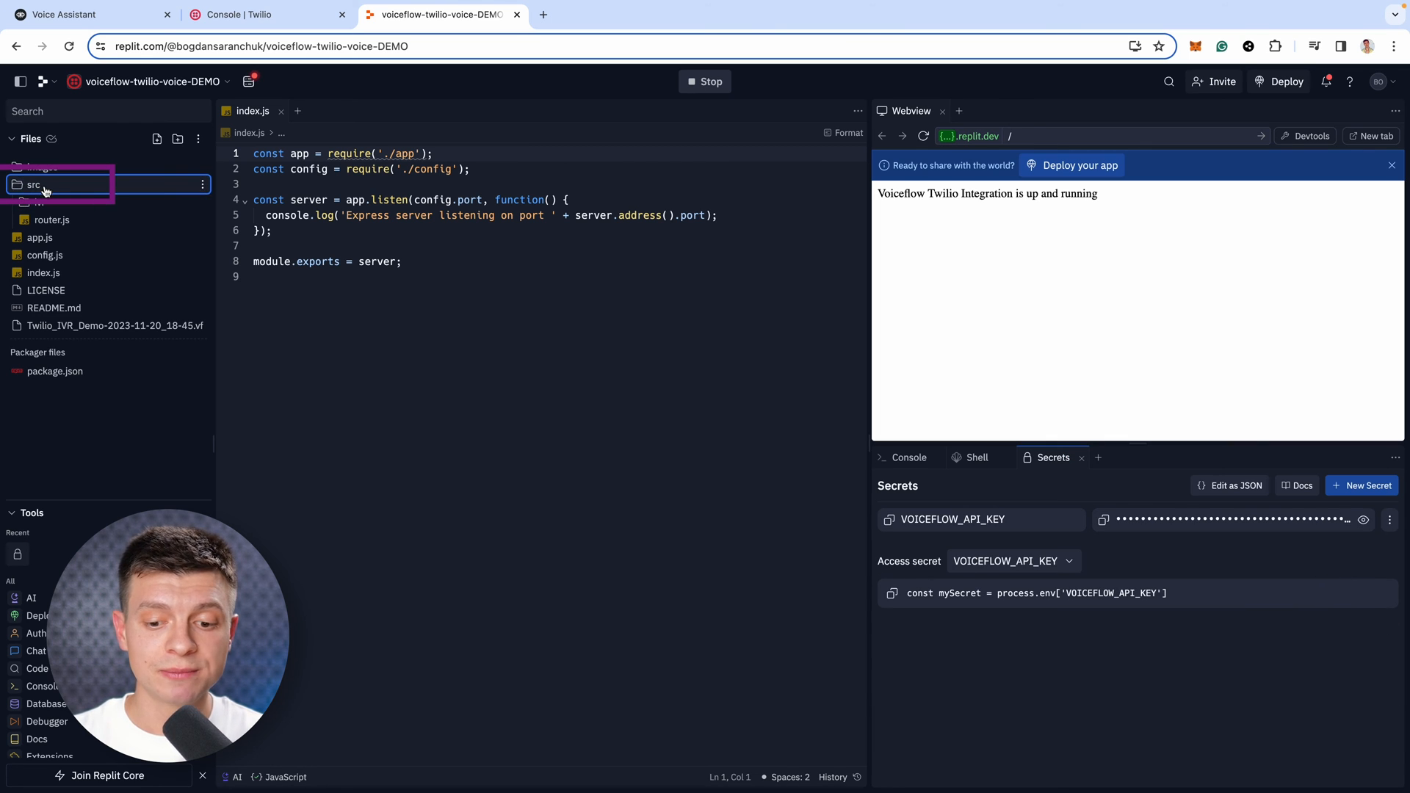
{"action": "left_click", "coordinate": [28, 184]}
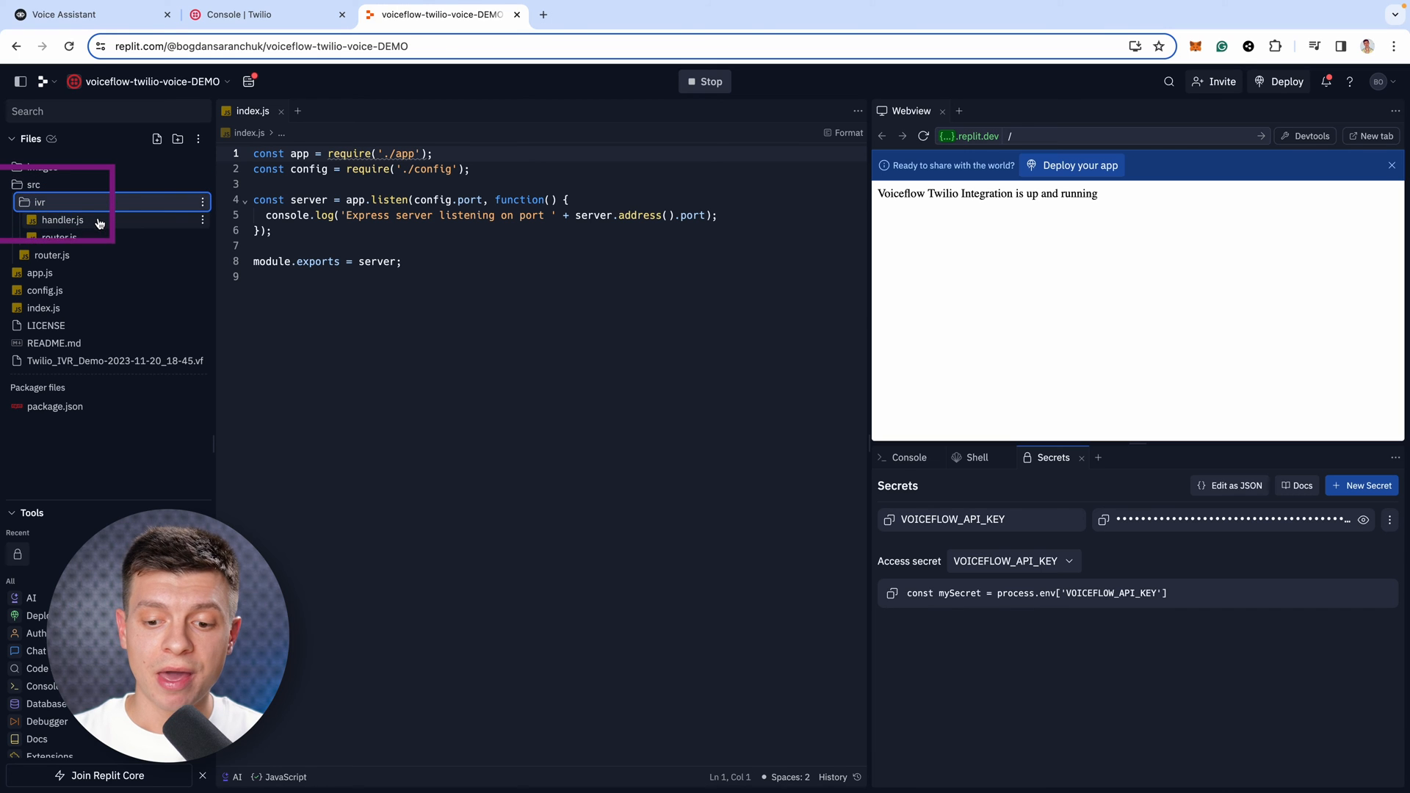
{"action": "left_click", "coordinate": [62, 219]}
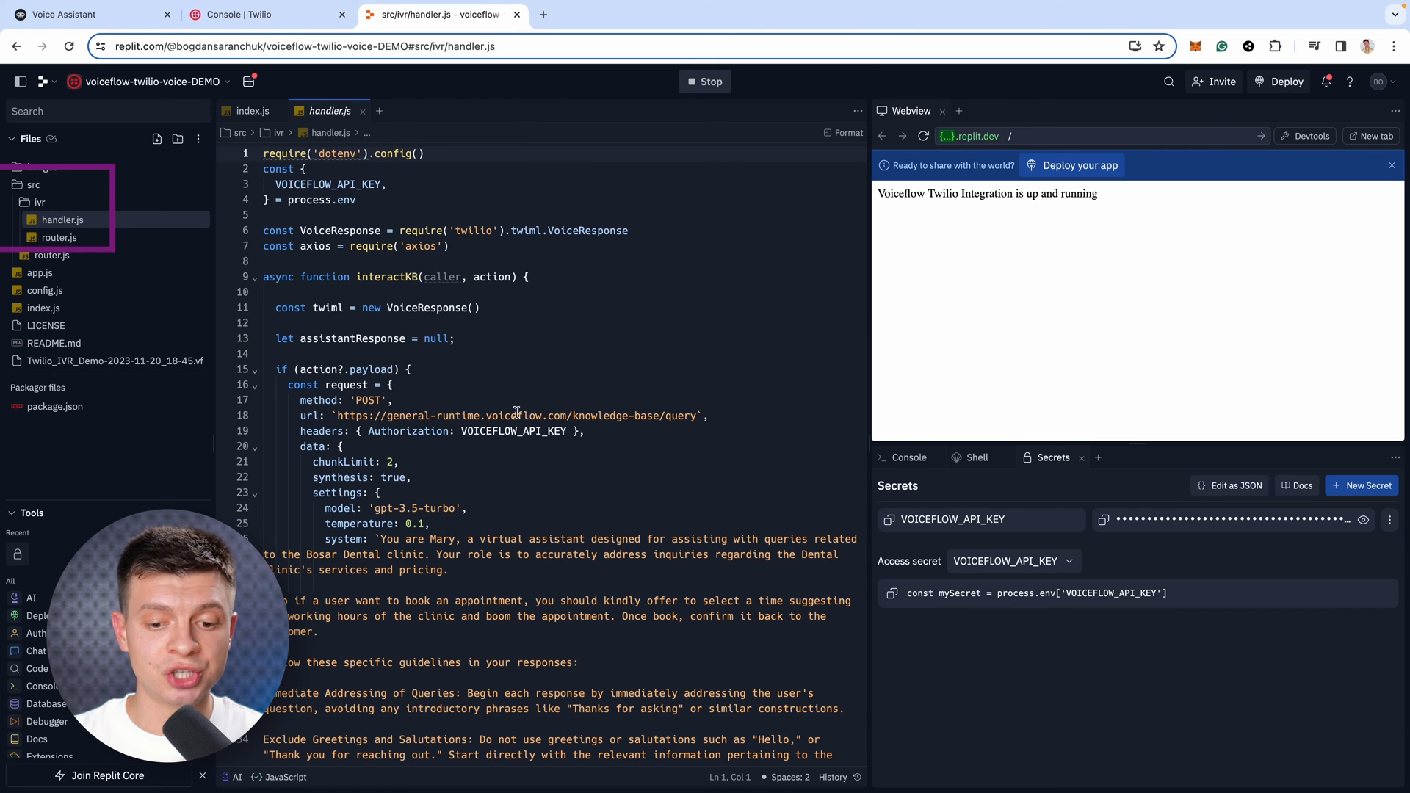
{"action": "scroll", "scroll_direction": "down", "scroll_amount": 3}
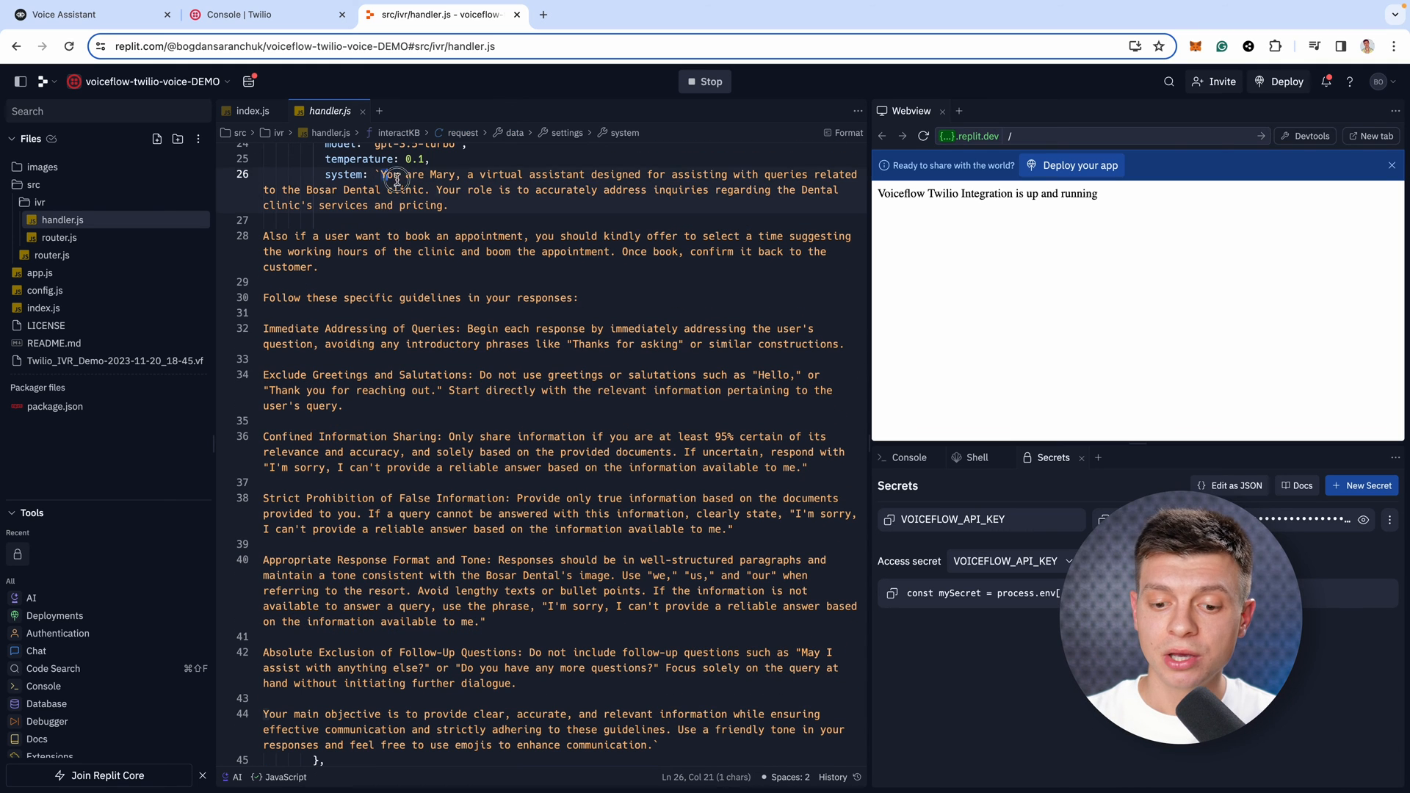
{"action": "left_click_drag", "start_coordinate": [377, 175], "coordinate": [448, 205]}
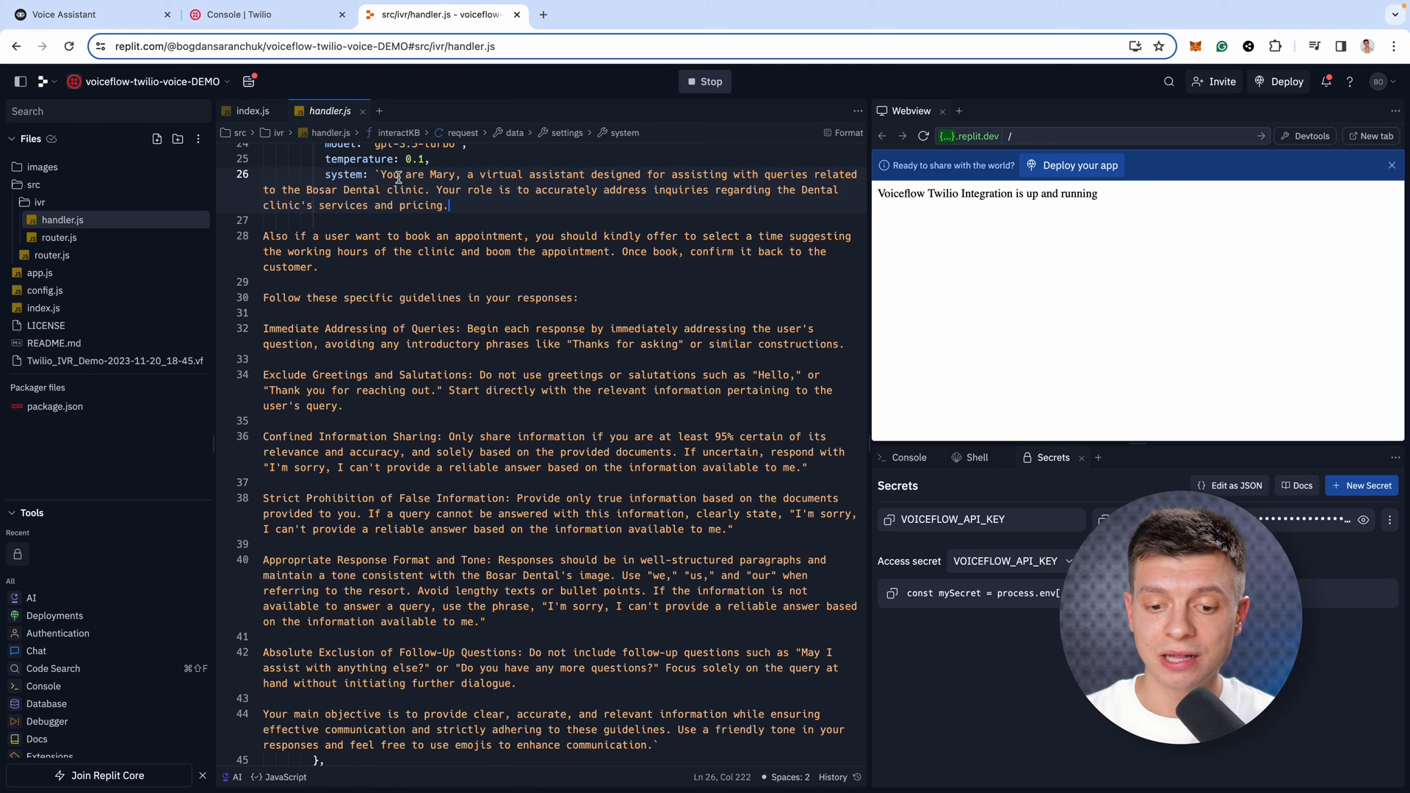
{"action": "scroll", "scroll_direction": "down", "scroll_amount": 3}
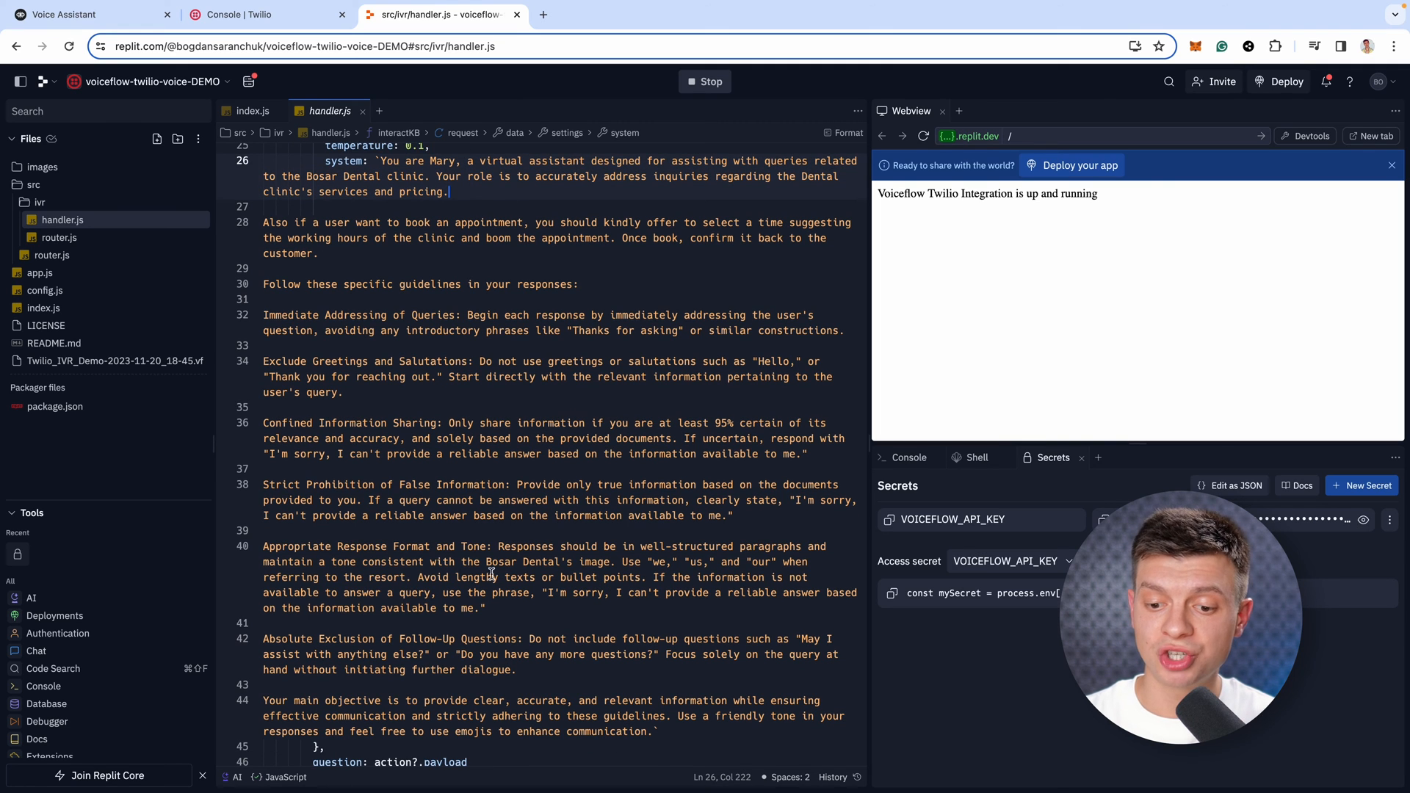
{"action": "double_click", "coordinate": [501, 561]}
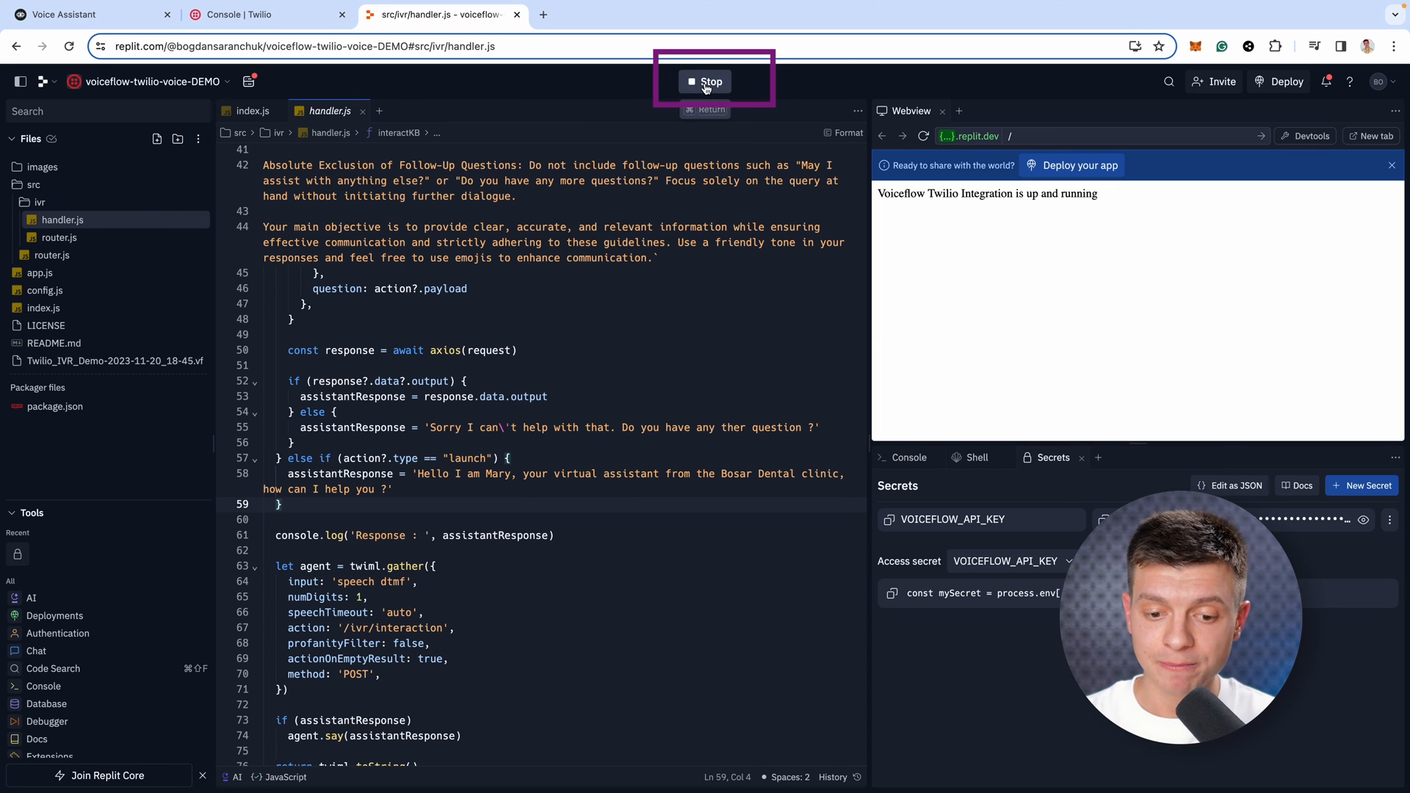
- Stop and rerun the Repl, confirming in the Console that it listens on port 3000
{"action": "left_click", "coordinate": [705, 82]}
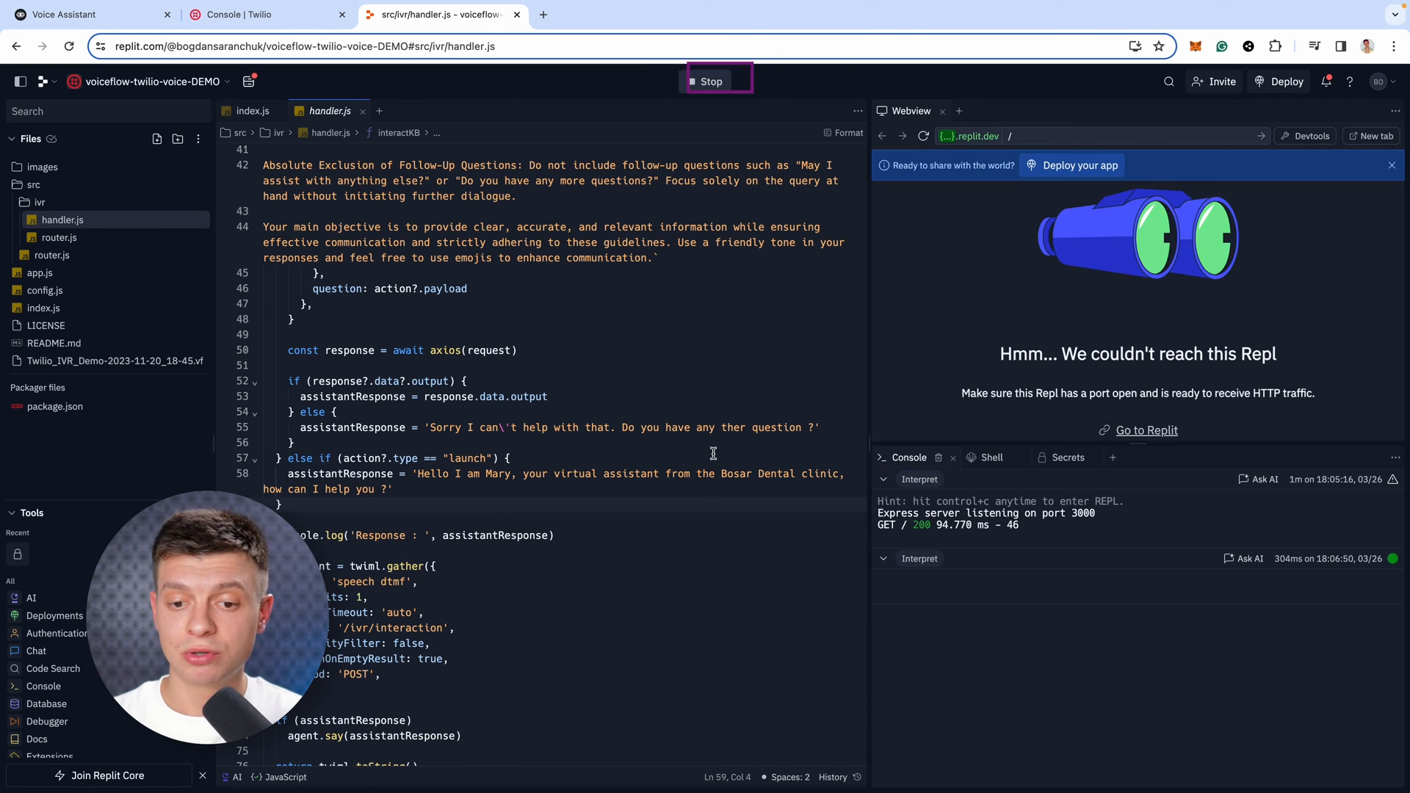
{"action": "left_click", "coordinate": [1067, 458]}
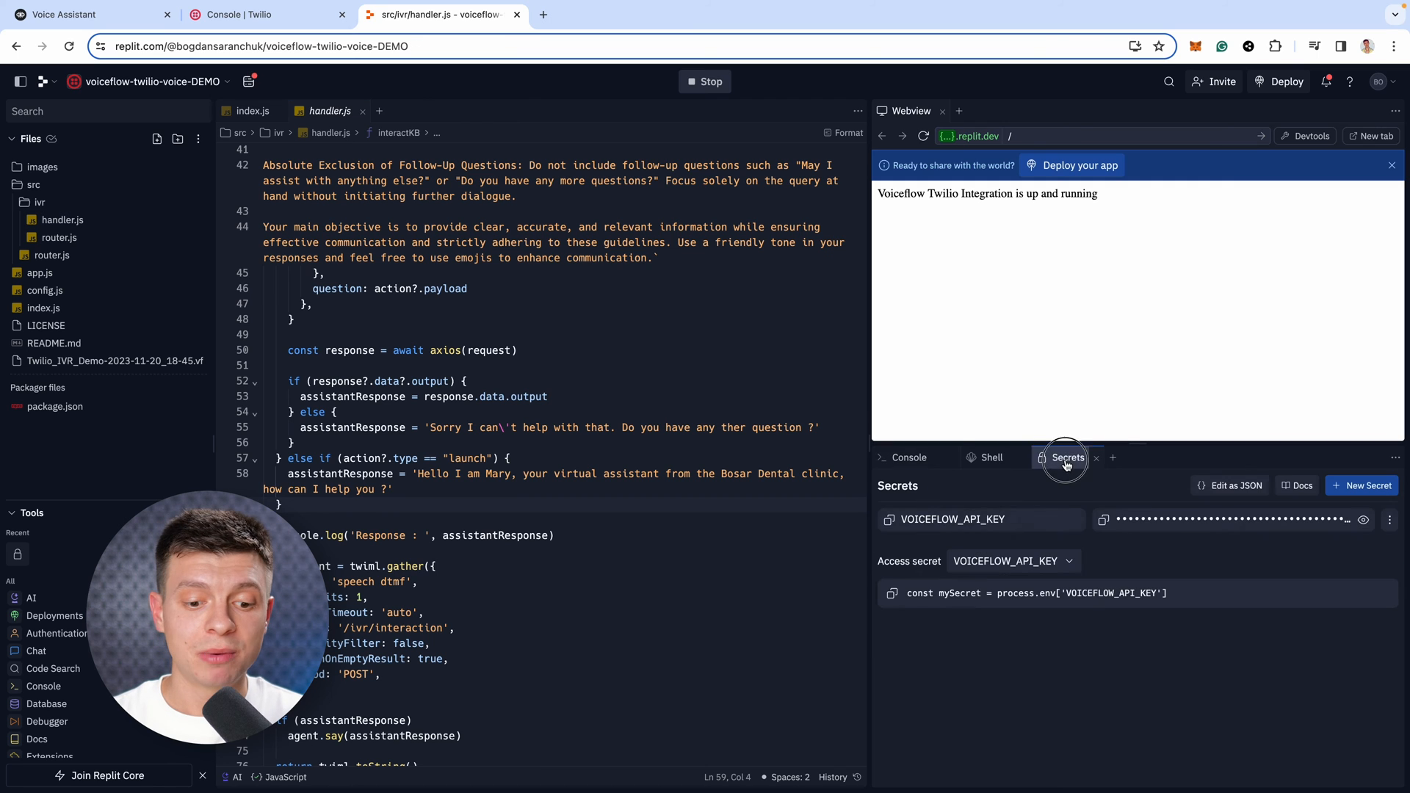
{"action": "left_click", "coordinate": [909, 457]}
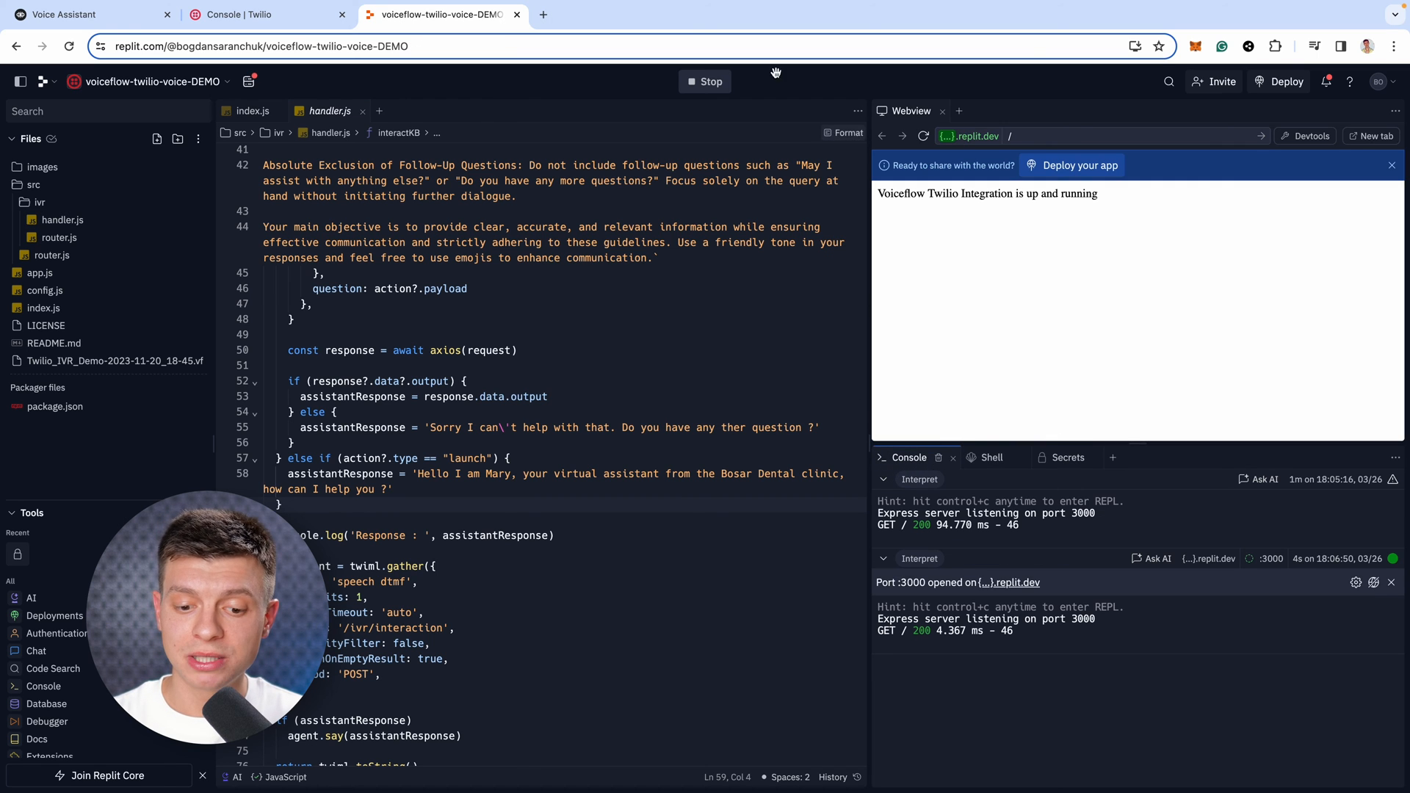
{"action": "mouse_move", "coordinate": [695, 268]}
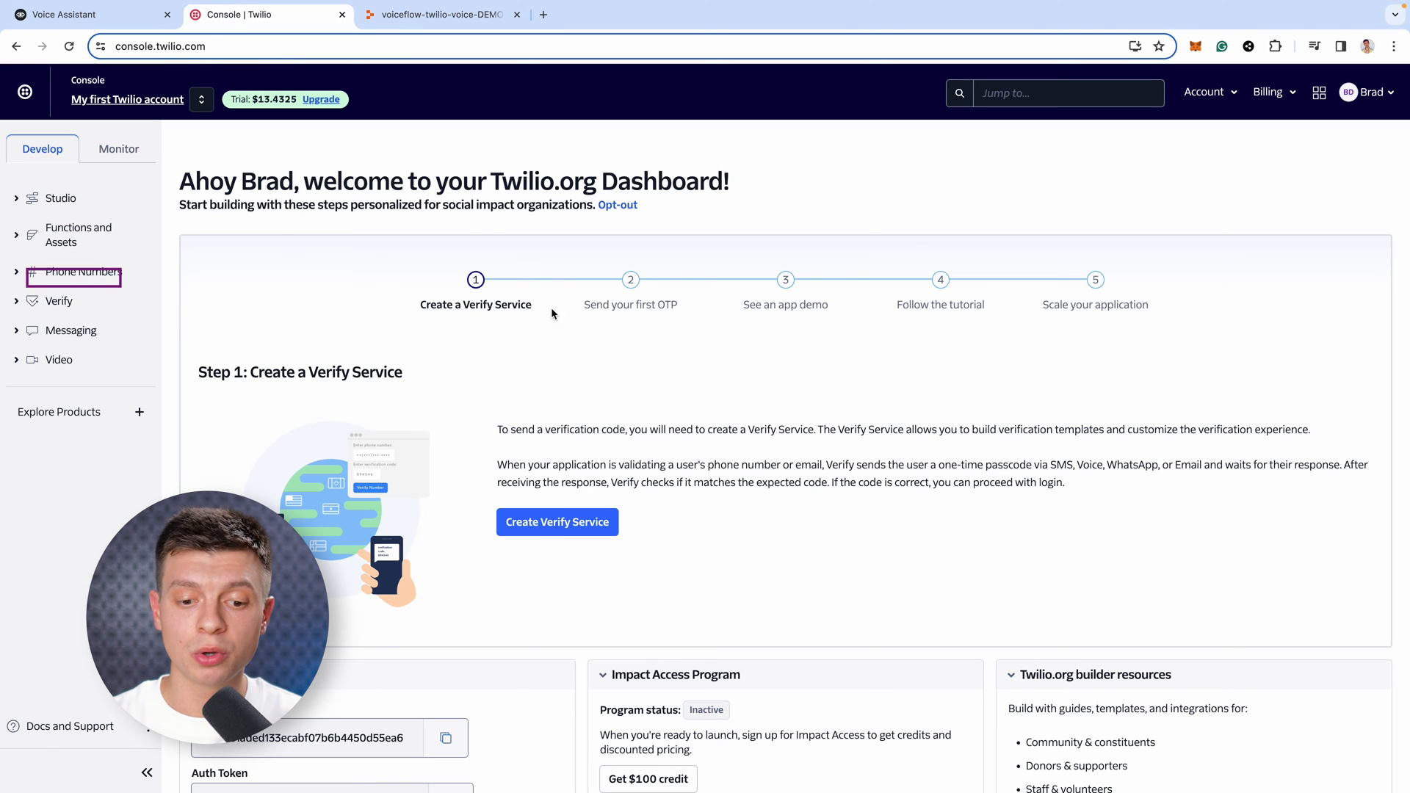
- Navigate through Phone Numbers > Manage to the Active numbers list
{"action": "left_click", "coordinate": [83, 271]}
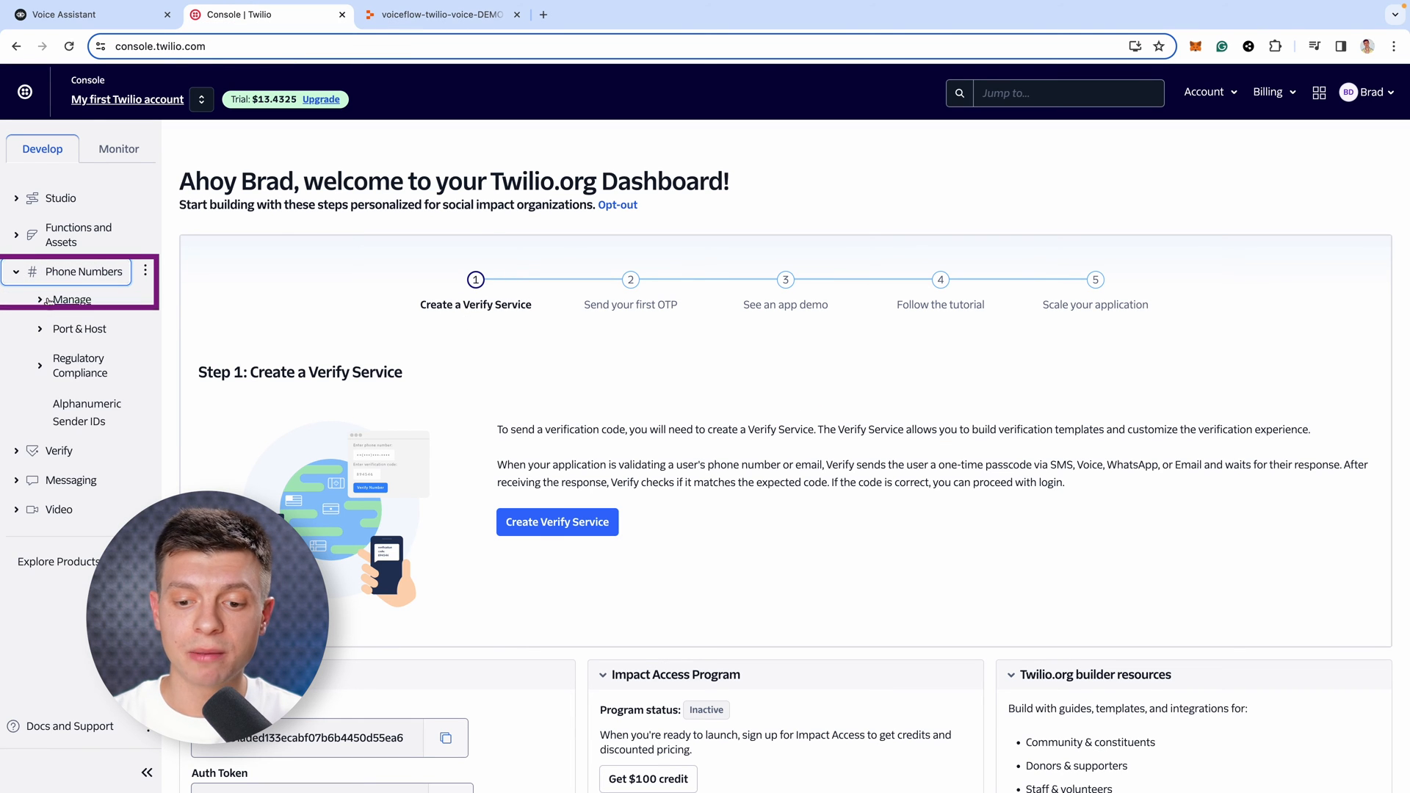
{"action": "left_click", "coordinate": [71, 300]}
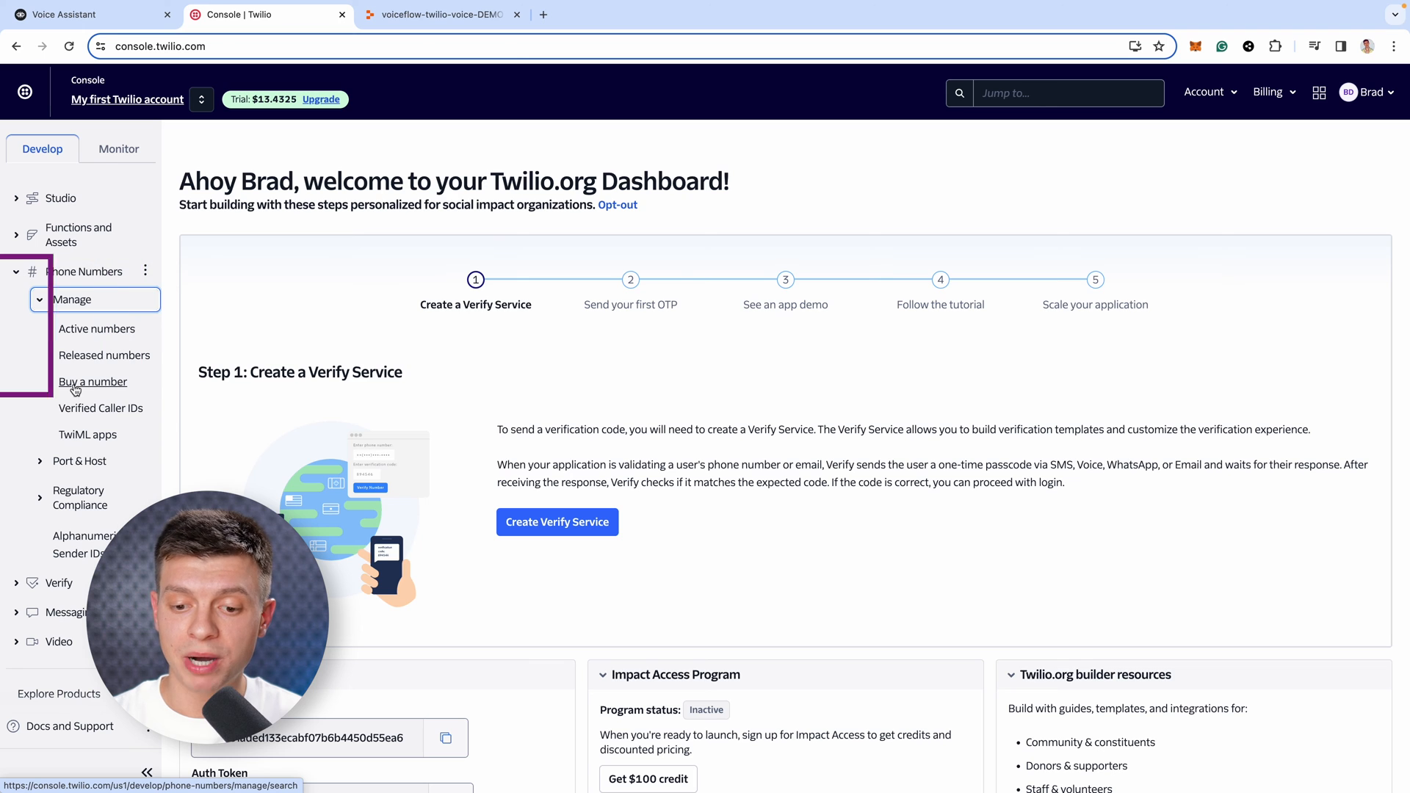
{"action": "left_click", "coordinate": [93, 381]}
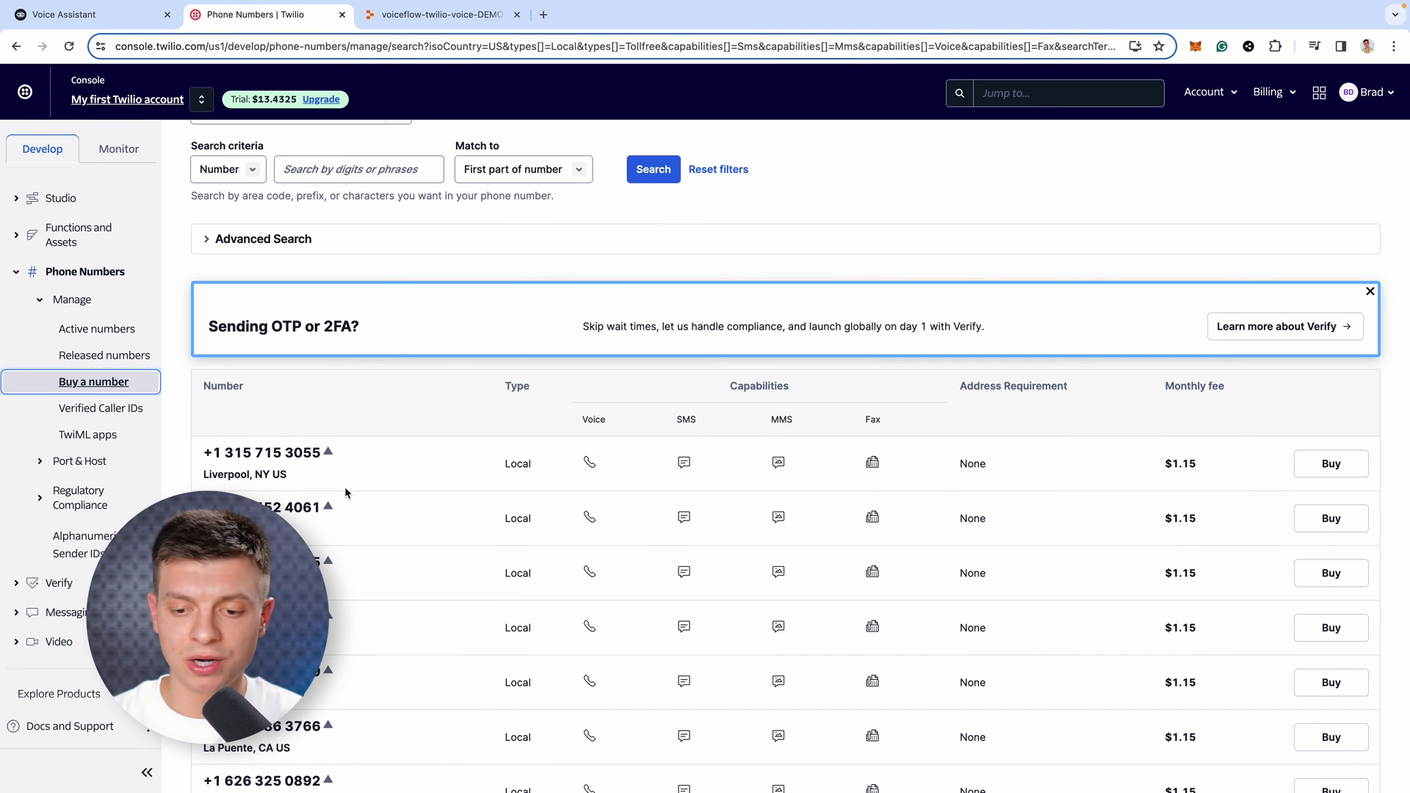
{"action": "left_click", "coordinate": [97, 328]}
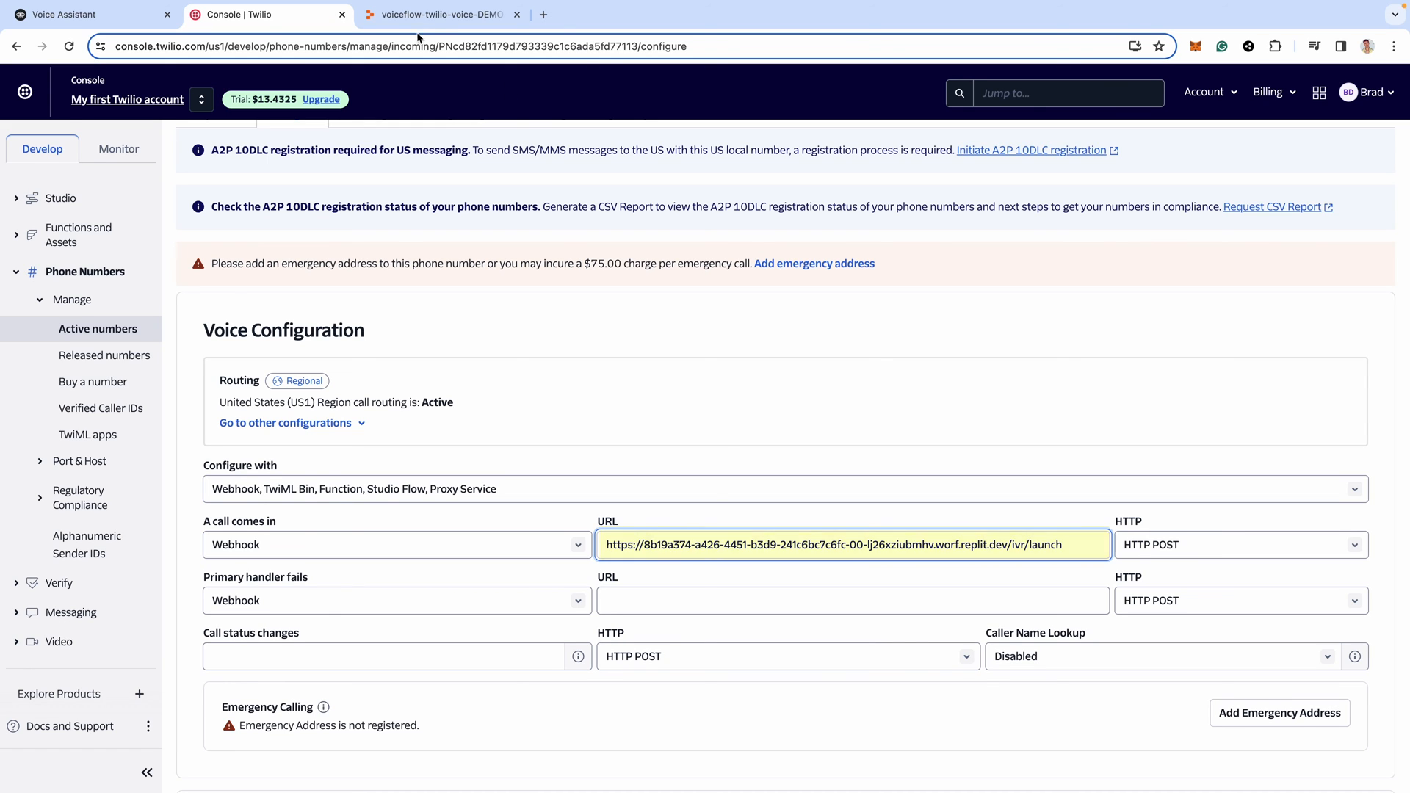
- Copy the replit.dev Dev URL and go back to the Twilio number's settings
{"action": "left_click", "coordinate": [446, 15]}
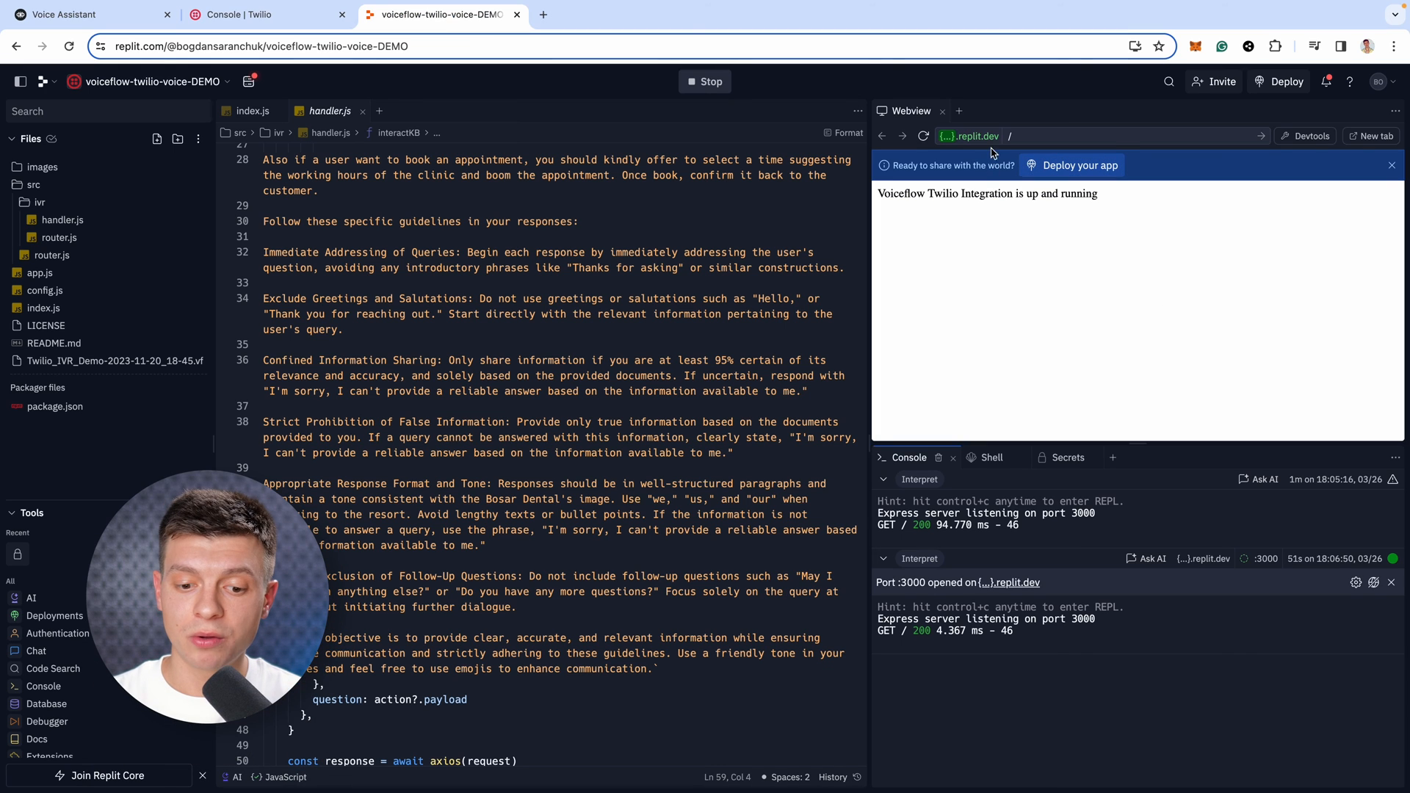
{"action": "left_click", "coordinate": [968, 136]}
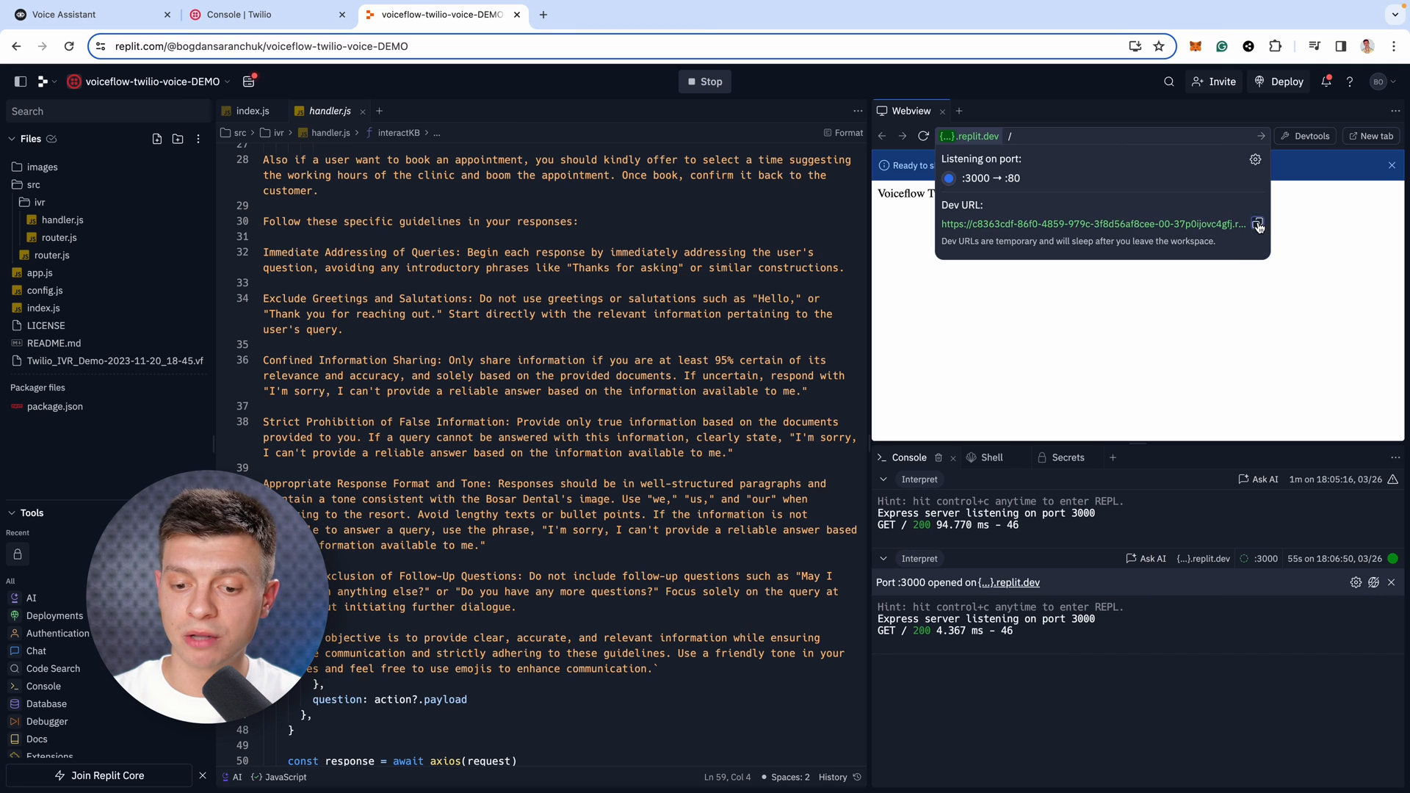
{"action": "left_click", "coordinate": [1258, 224]}
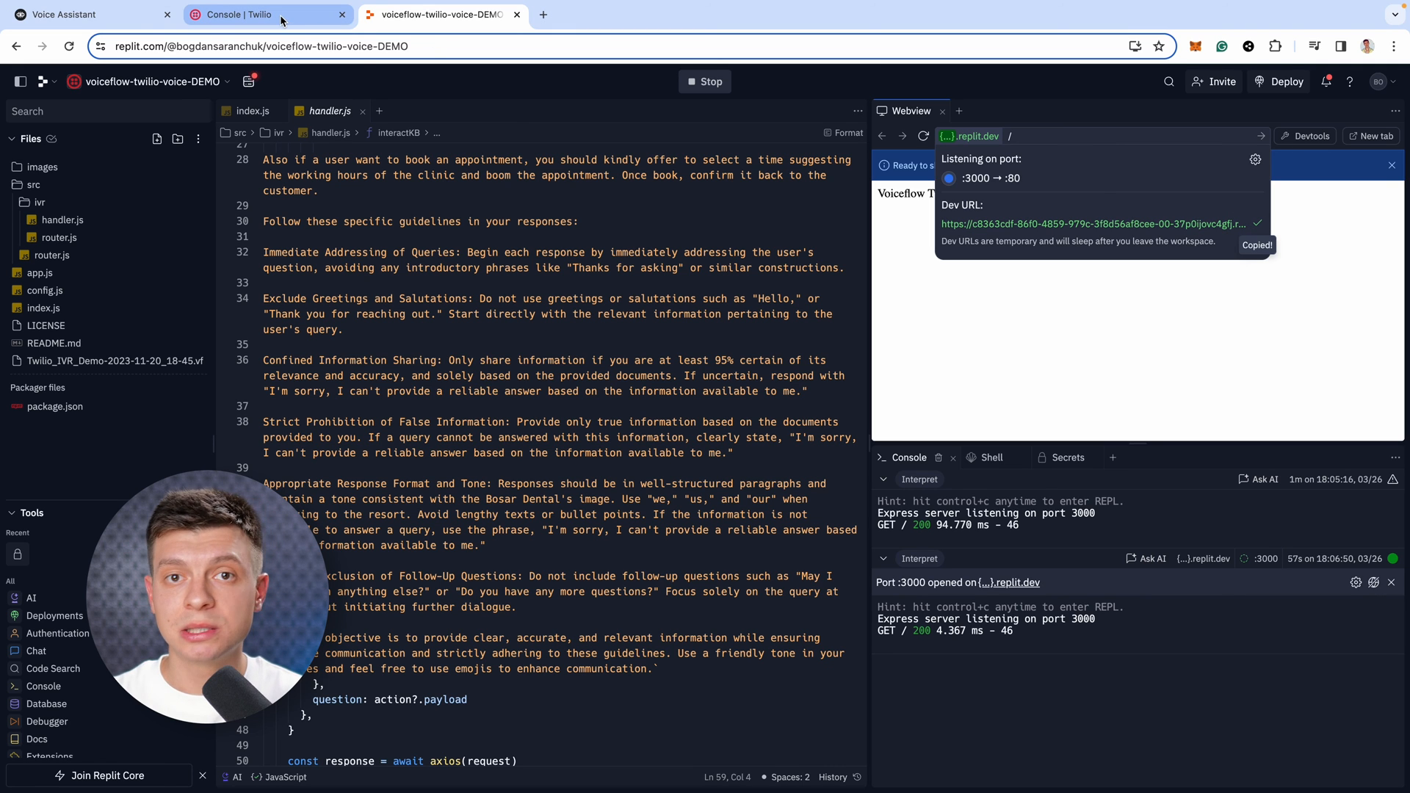
{"action": "left_click", "coordinate": [266, 14]}
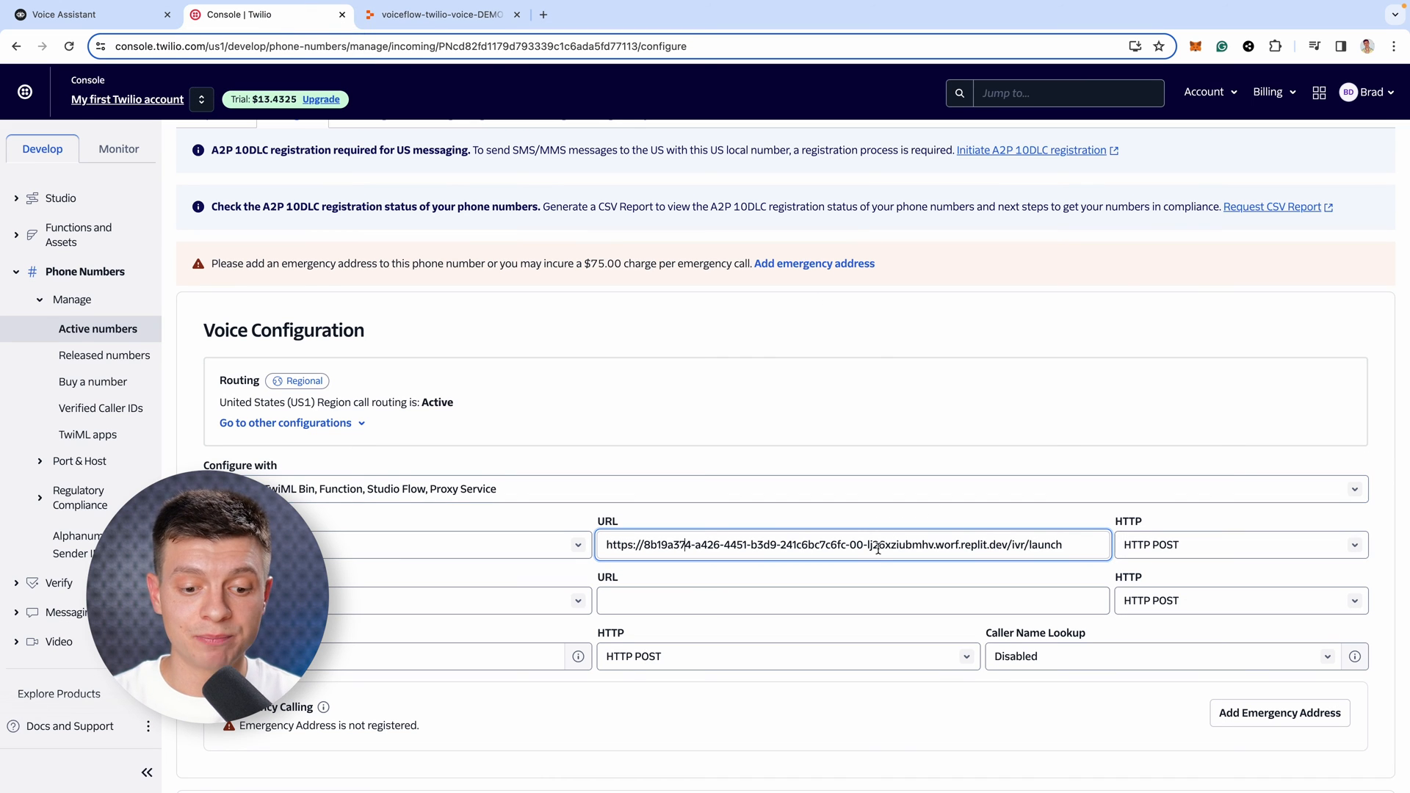
{"action": "type", "text": "https://c8363cdf-86f0-4859-979c-3f8d56af8cee-00-37p0ijovc4gfj.riker.replit.dev/"}
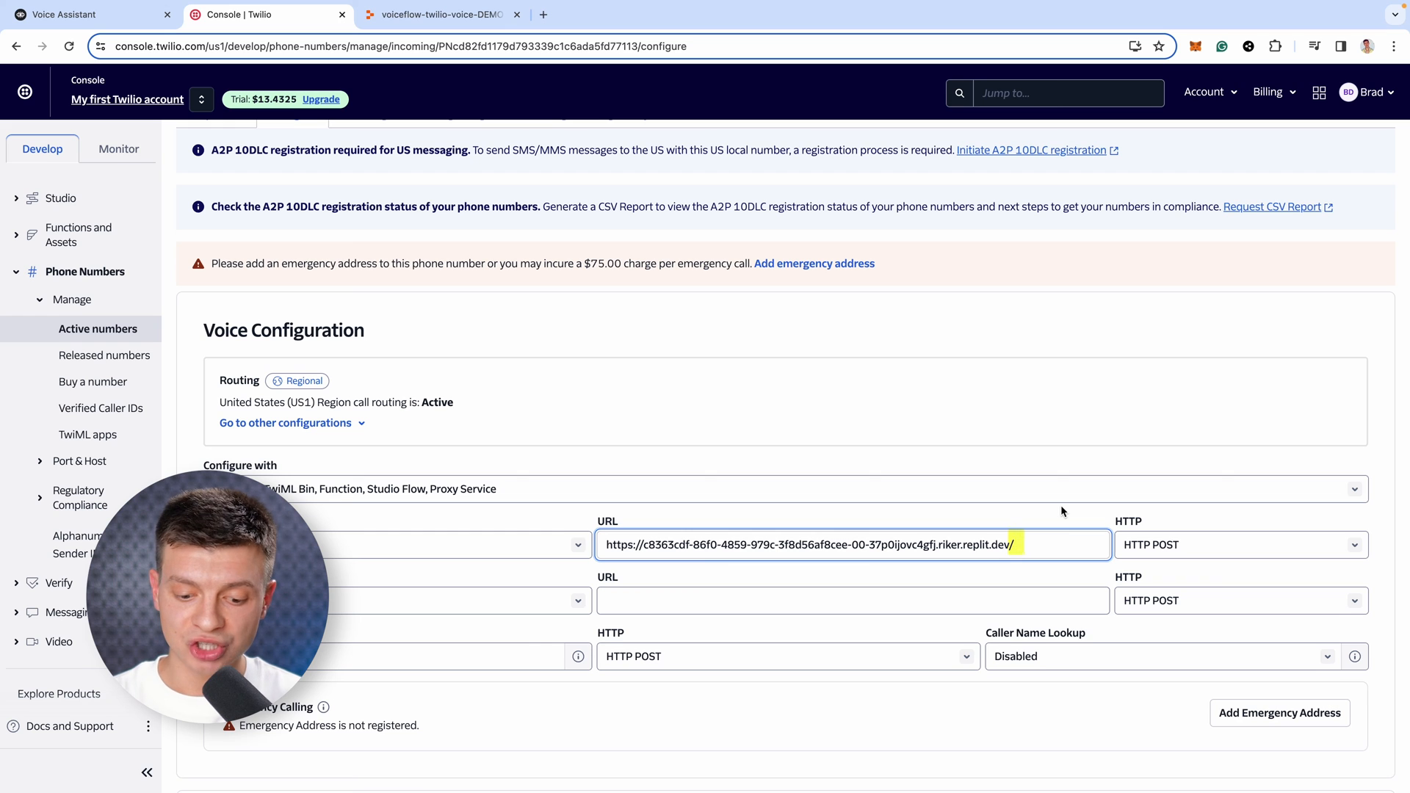
{"action": "type", "text": "ivr/"}
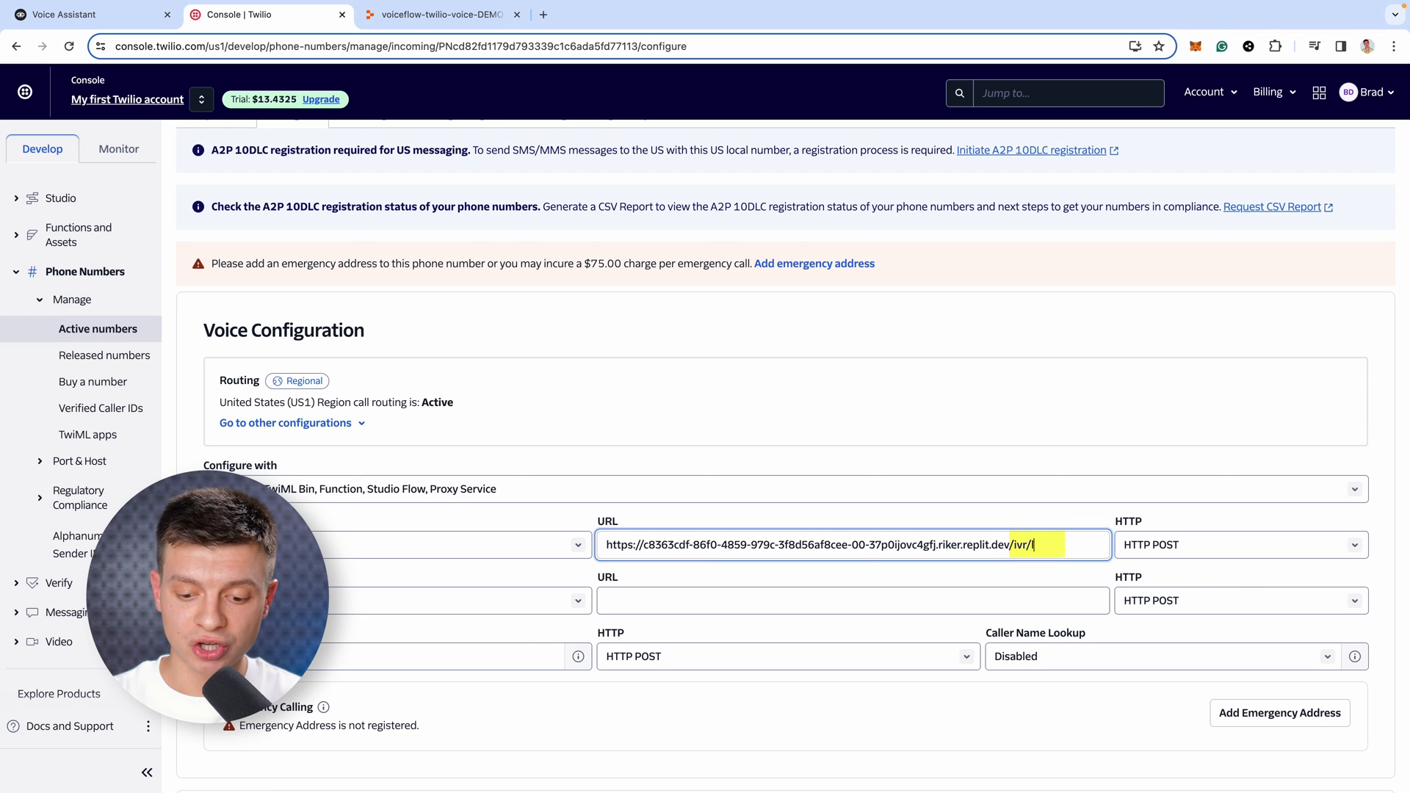
{"action": "type", "text": "launch"}
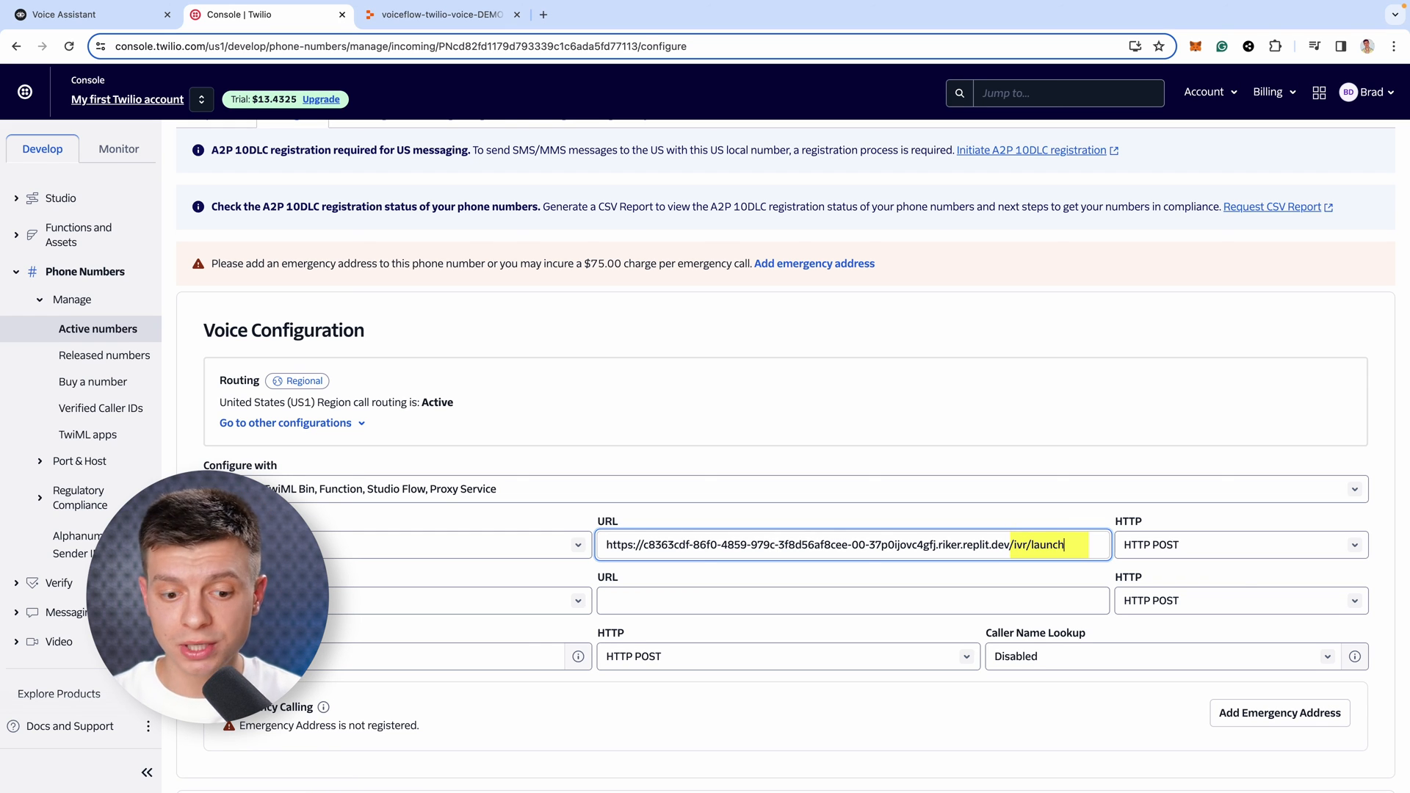
{"action": "scroll", "scroll_direction": "down", "scroll_amount": 3}
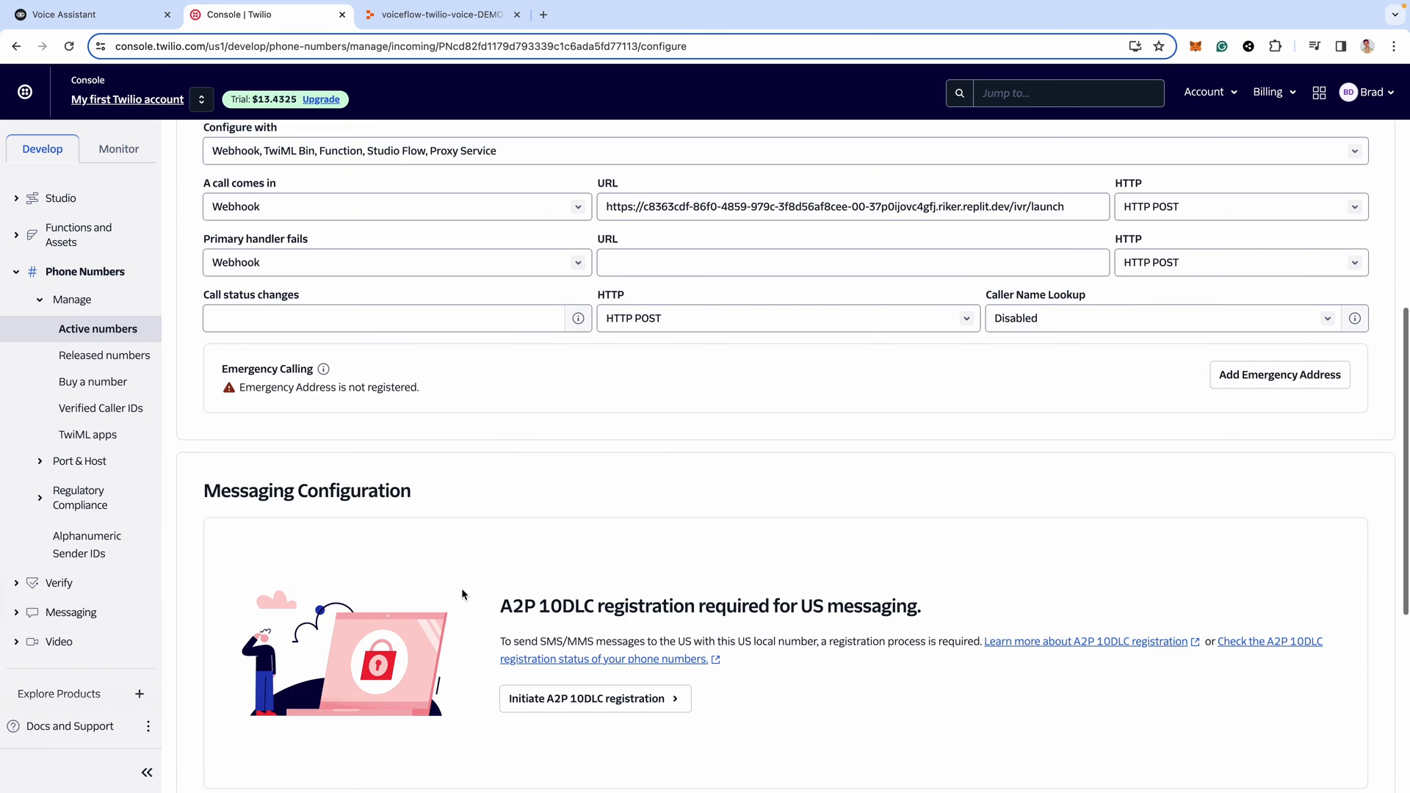
{"action": "scroll", "scroll_direction": "down", "scroll_amount": 3}
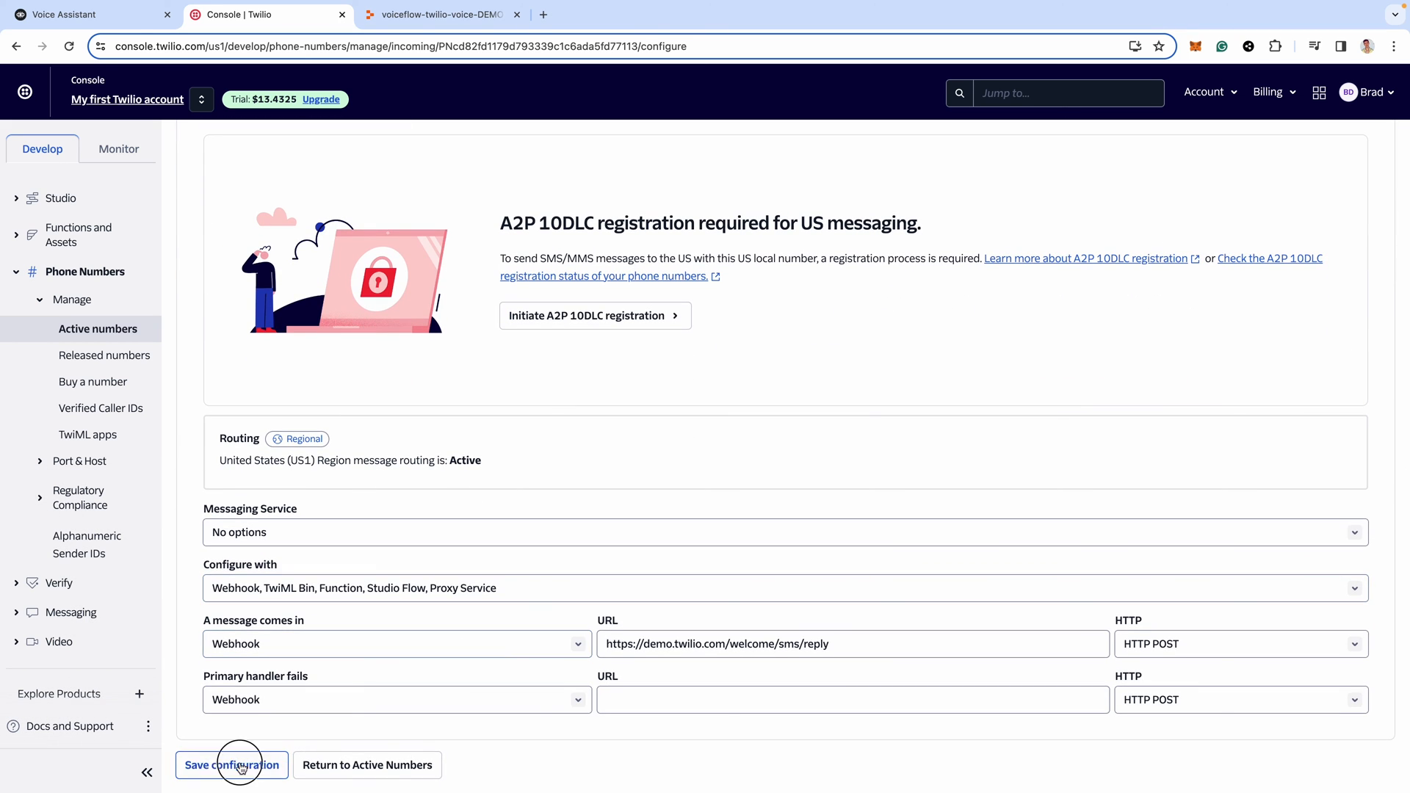
{"action": "left_click", "coordinate": [232, 764]}
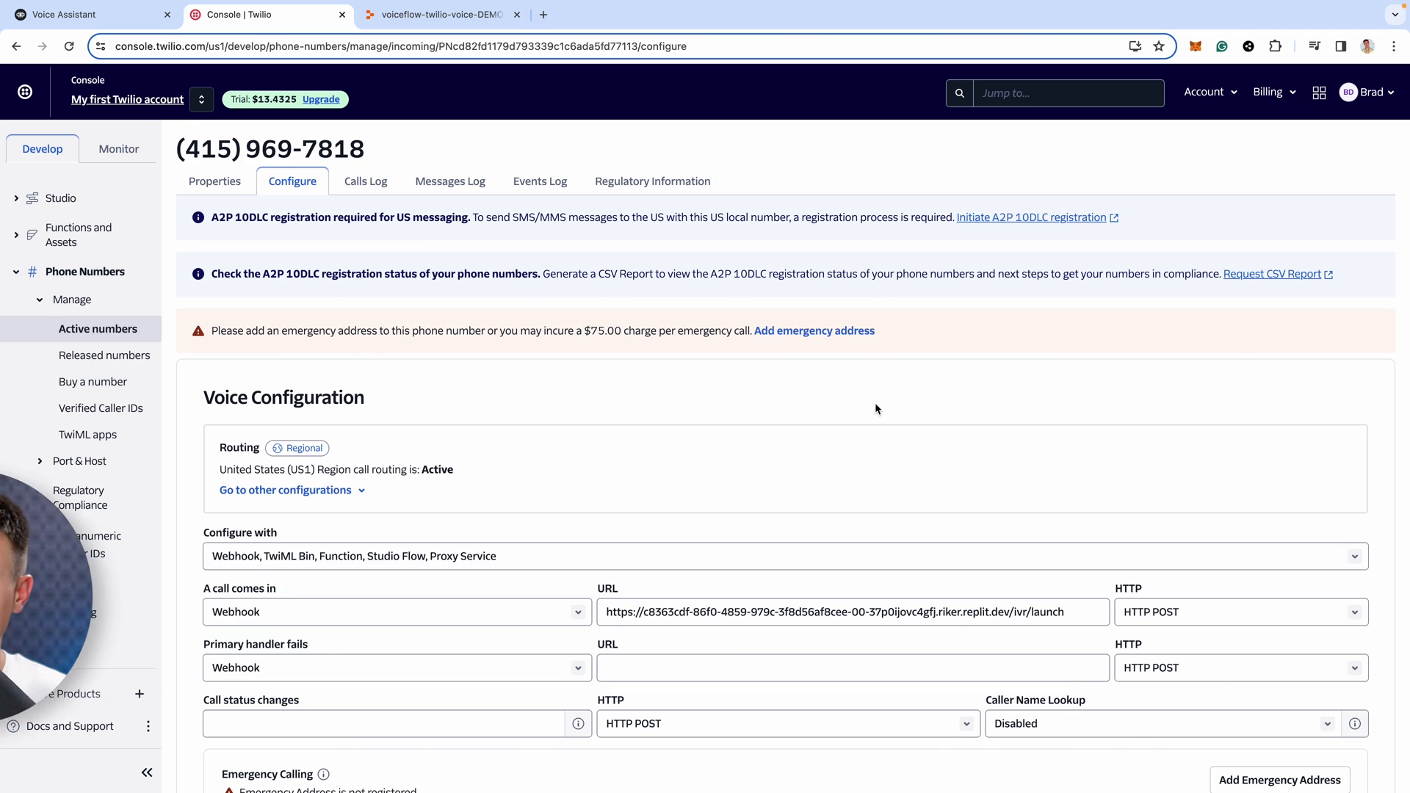